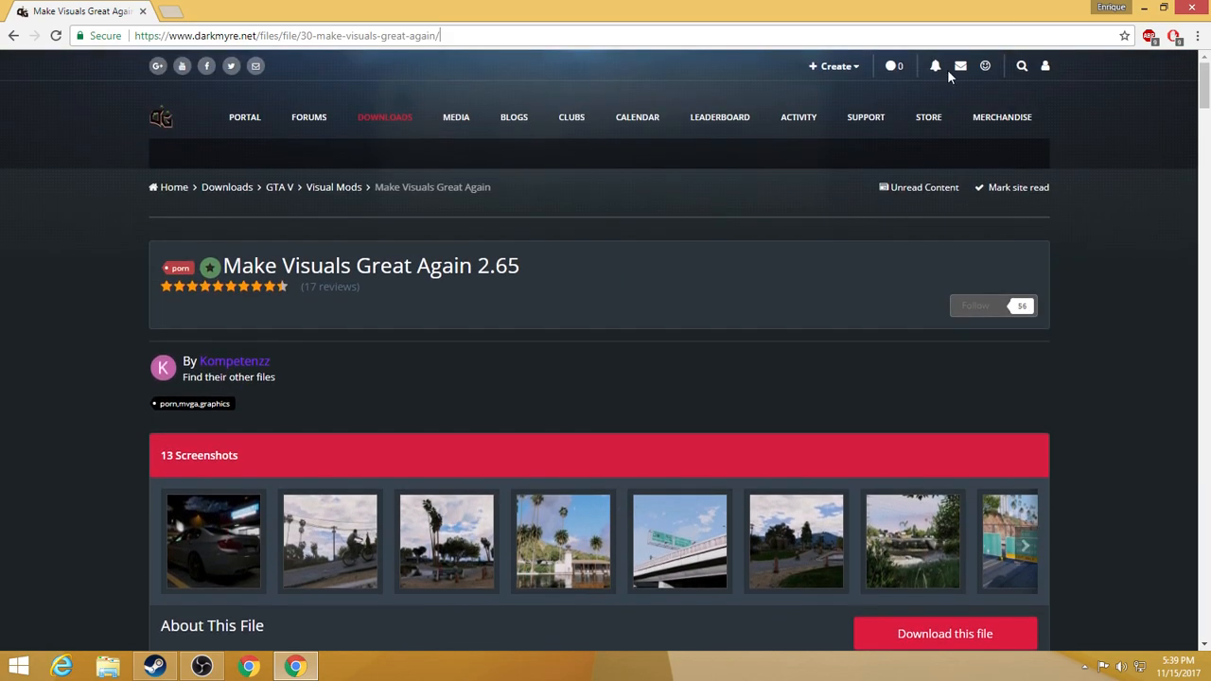
# - Locate the FiveM desktop shortcut and show its file location options
pyautogui.scroll(-3)
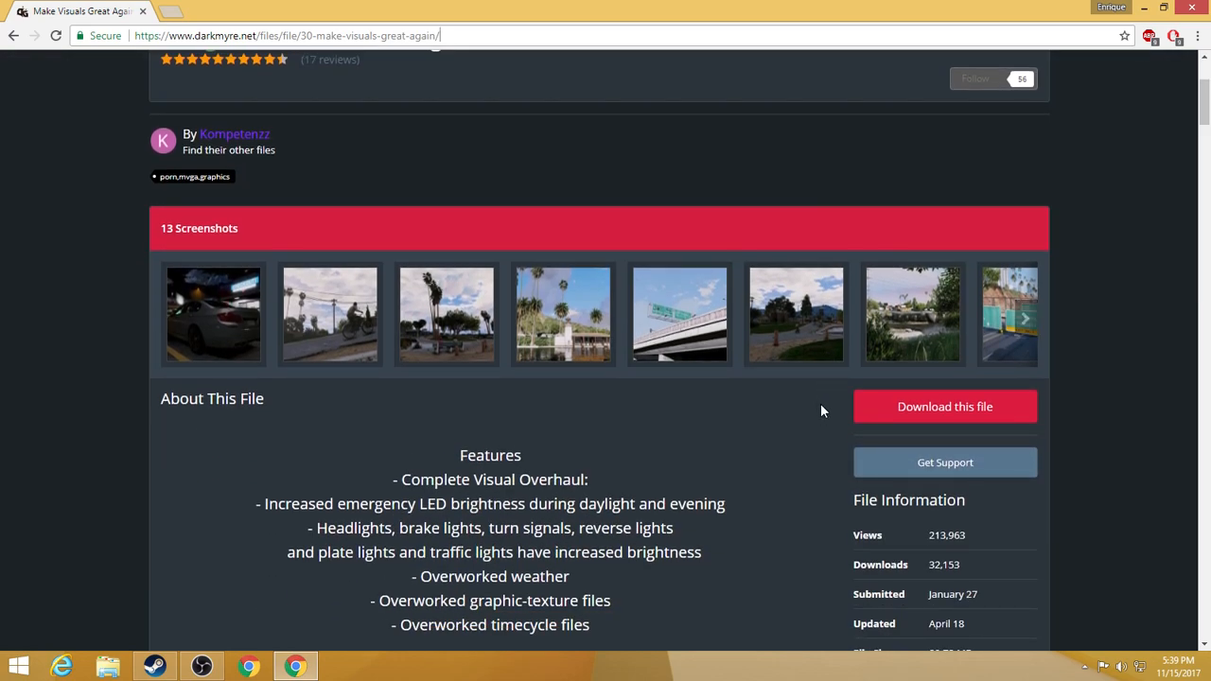
pyautogui.moveTo(946, 461)
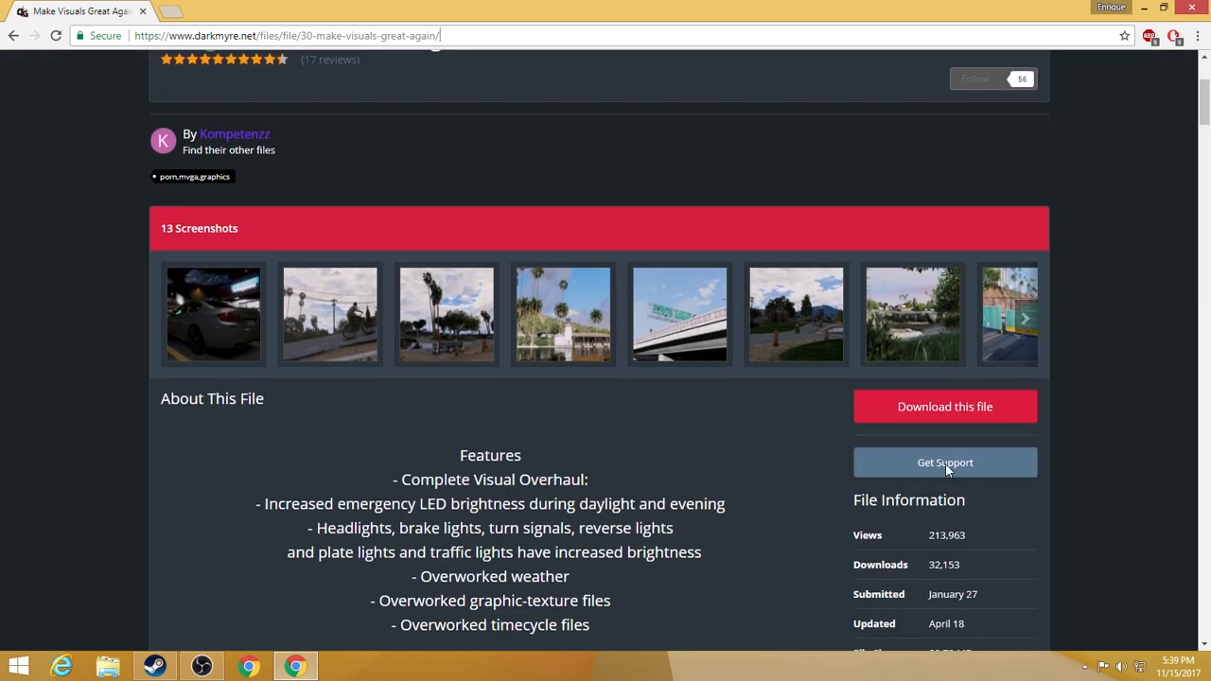
pyautogui.moveTo(684, 397)
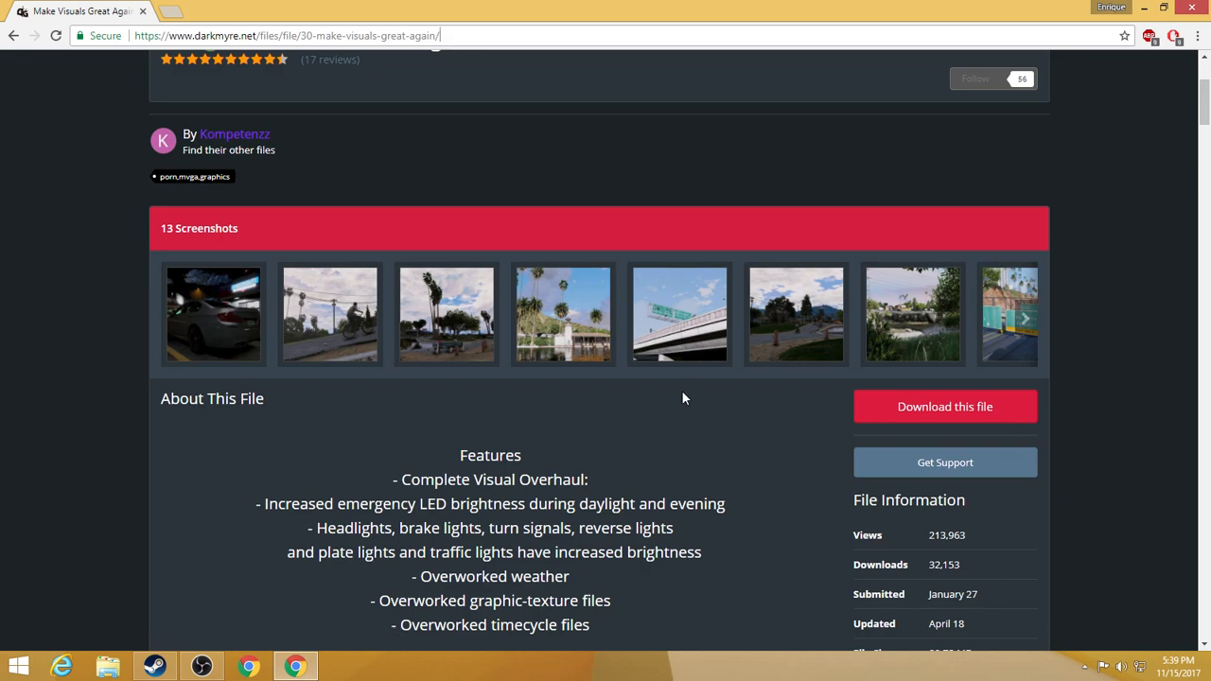
pyautogui.scroll(-3)
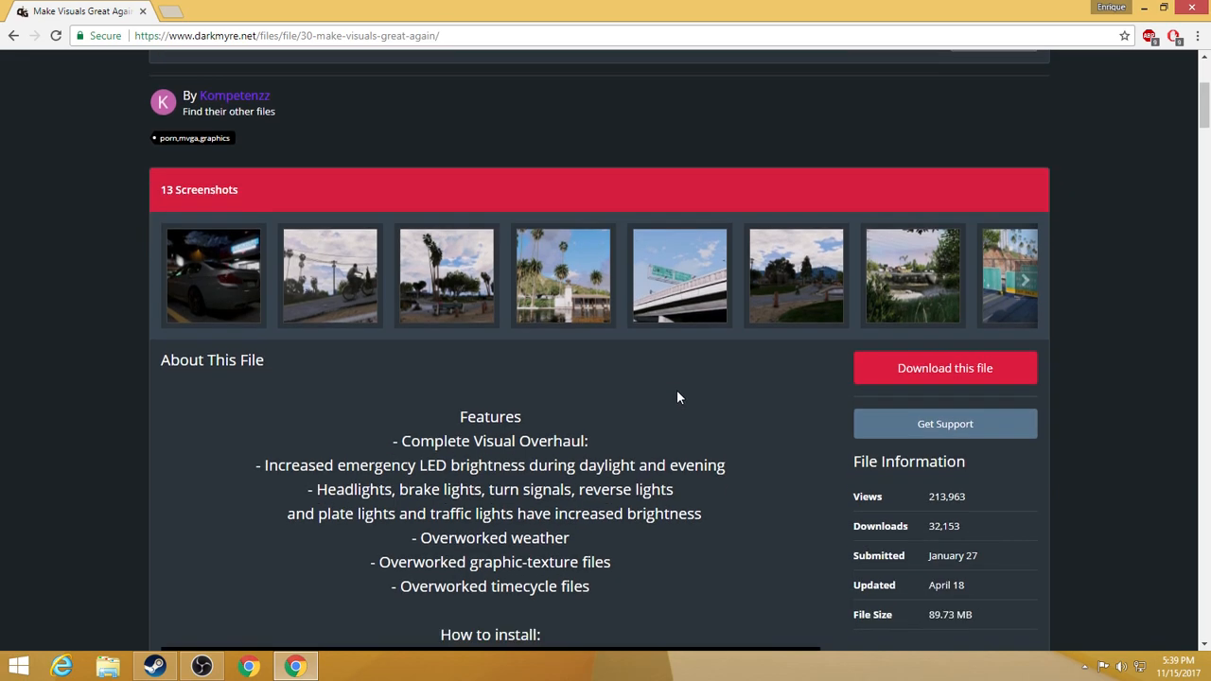
pyautogui.scroll(-3)
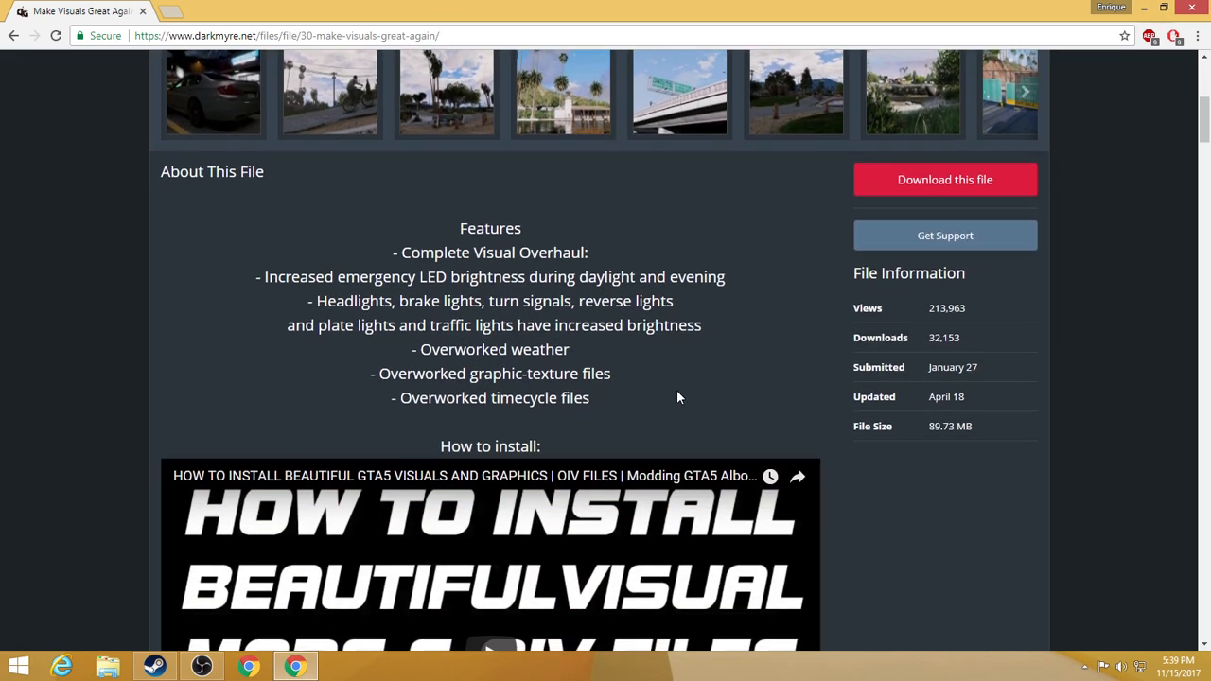
pyautogui.moveTo(1143, 12)
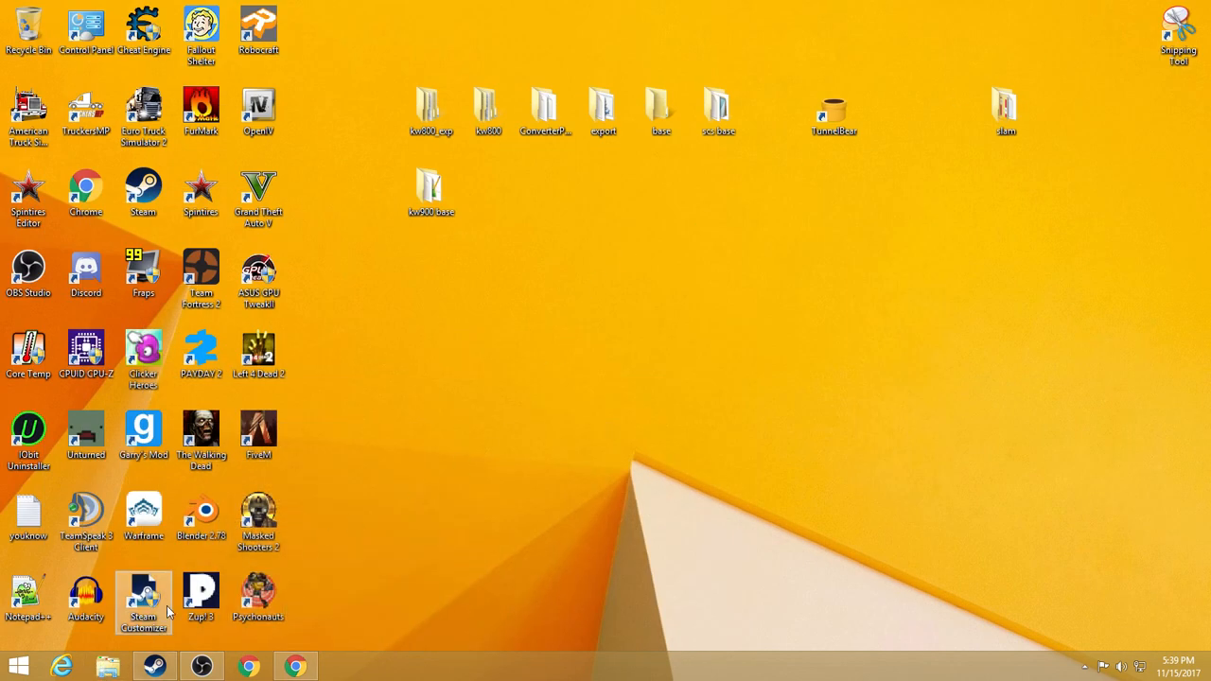
pyautogui.click(257, 435)
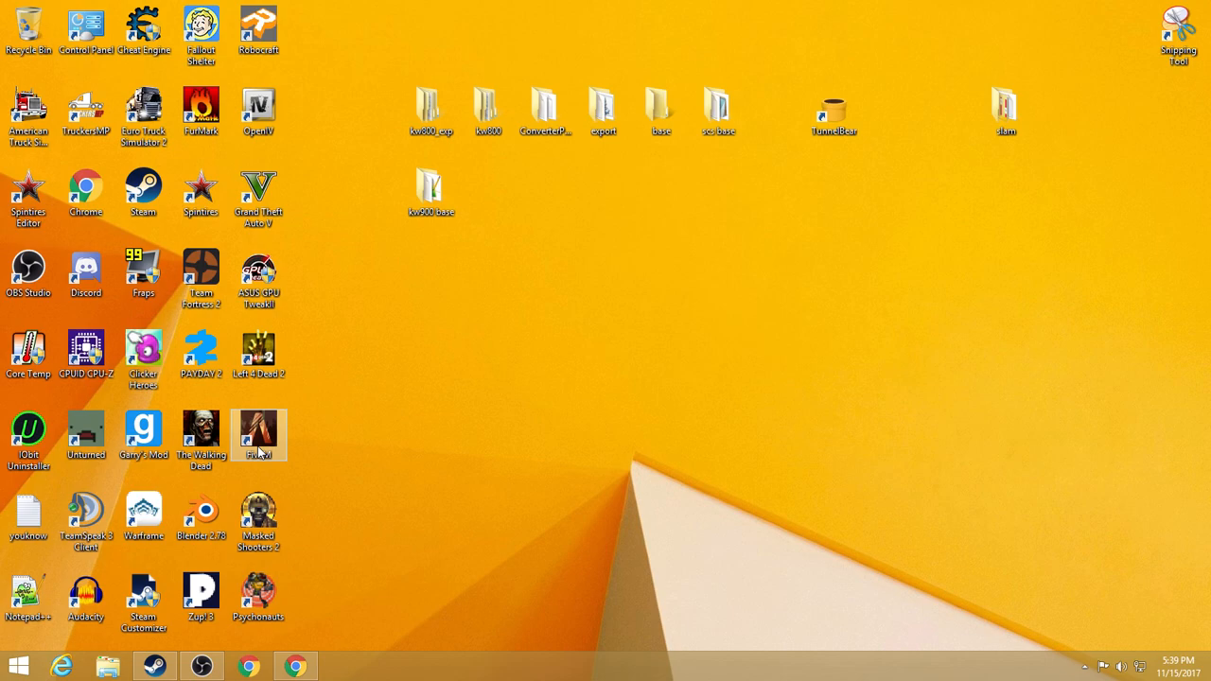
pyautogui.rightClick(257, 435)
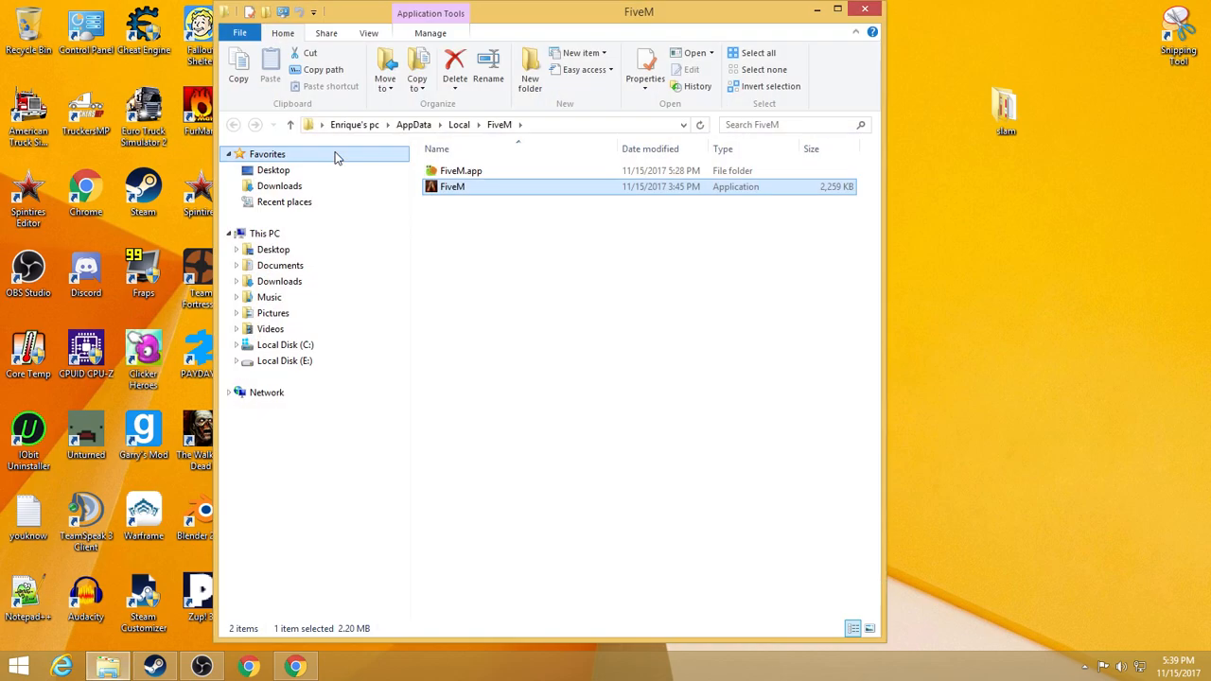
# - Browse into FiveM.app's citizen folder toward common\data
pyautogui.doubleClick(462, 170)
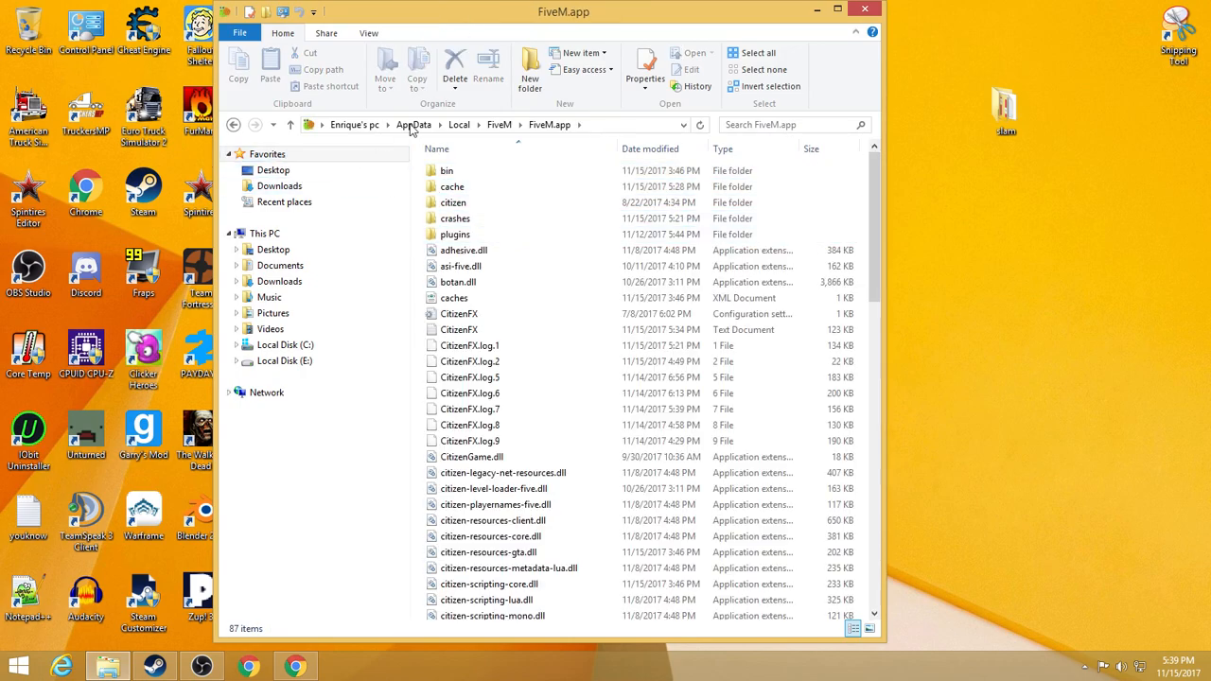
pyautogui.click(454, 220)
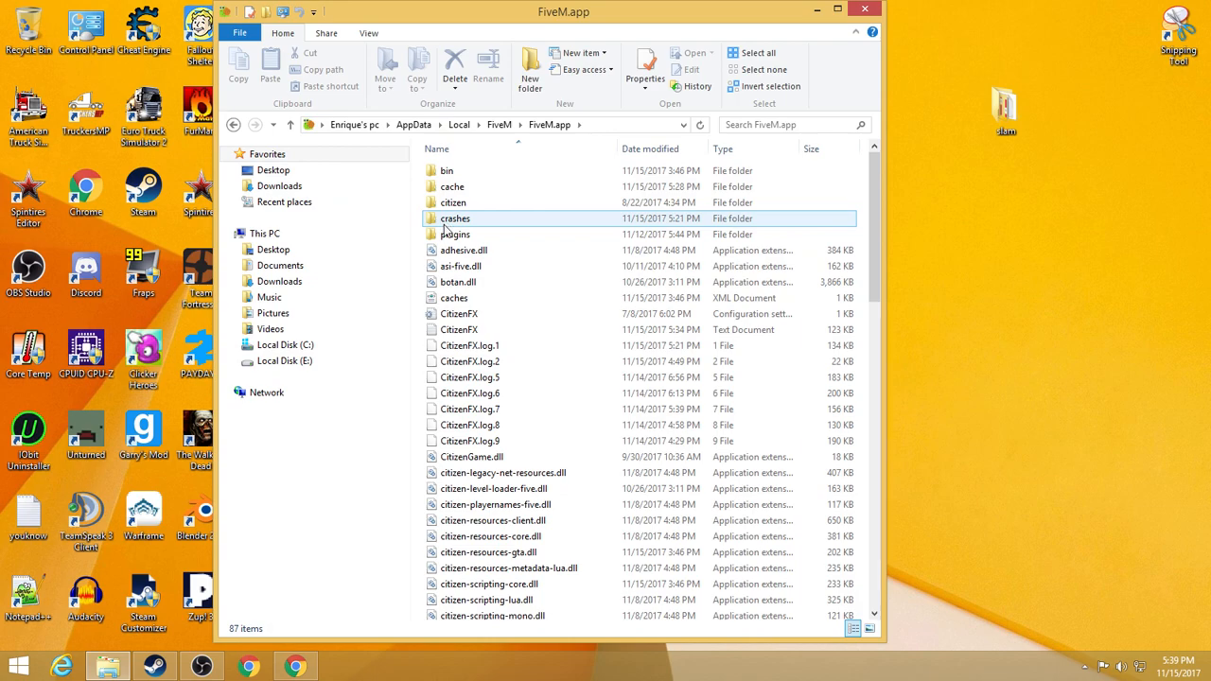
pyautogui.doubleClick(454, 203)
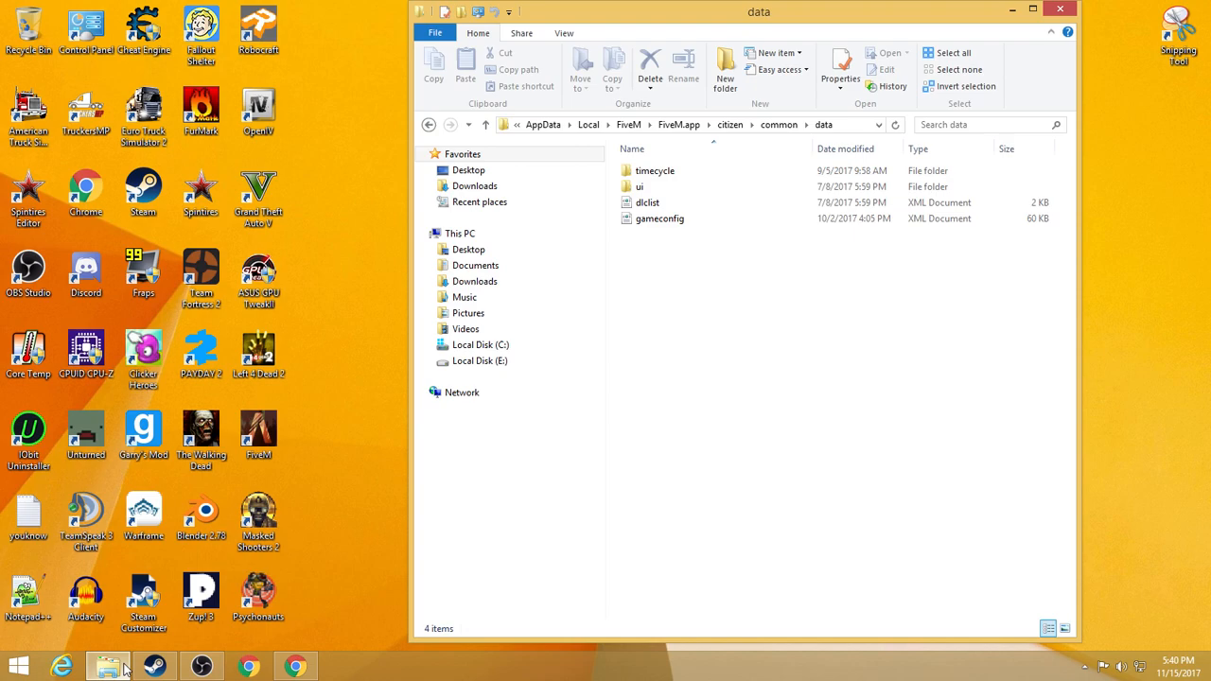
# - Start a second Explorer window and bring up options for the Downloads folder
pyautogui.click(459, 233)
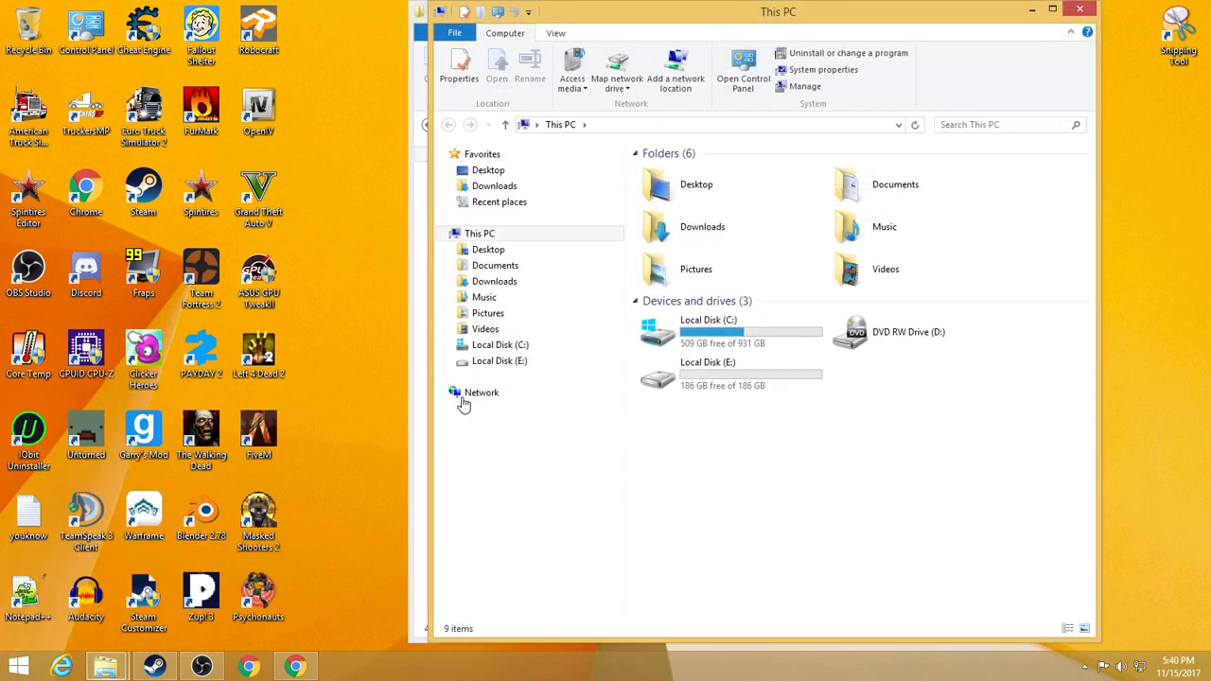
pyautogui.click(494, 185)
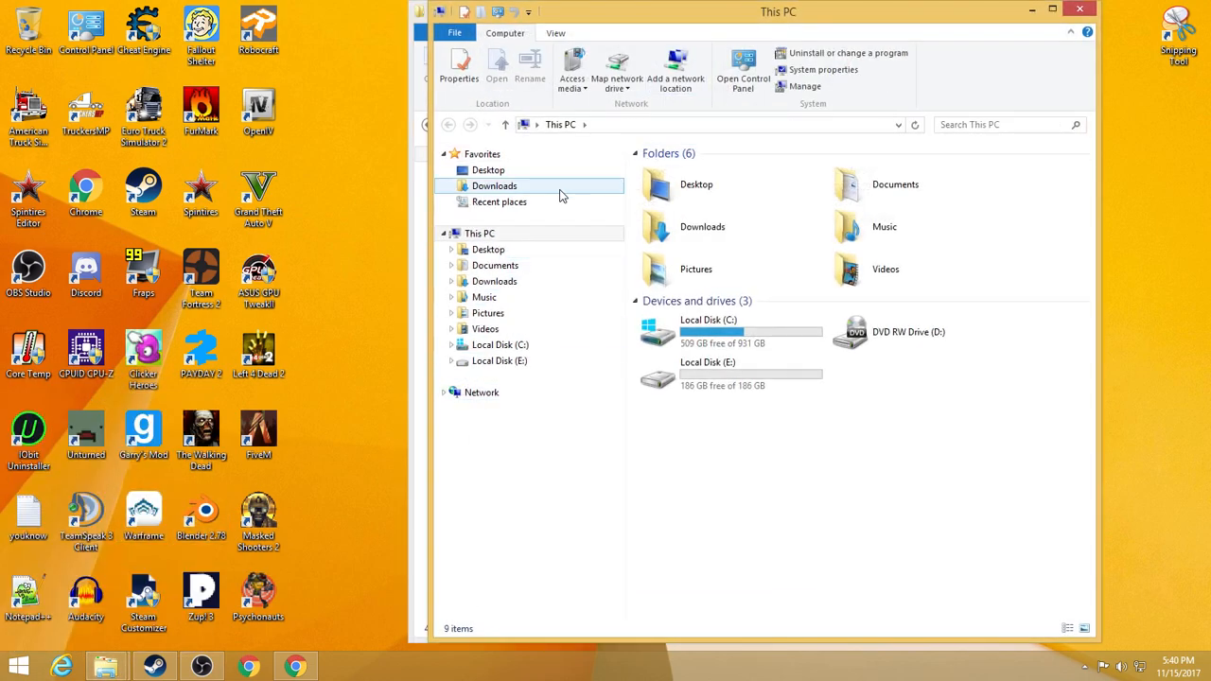
pyautogui.rightClick(768, 284)
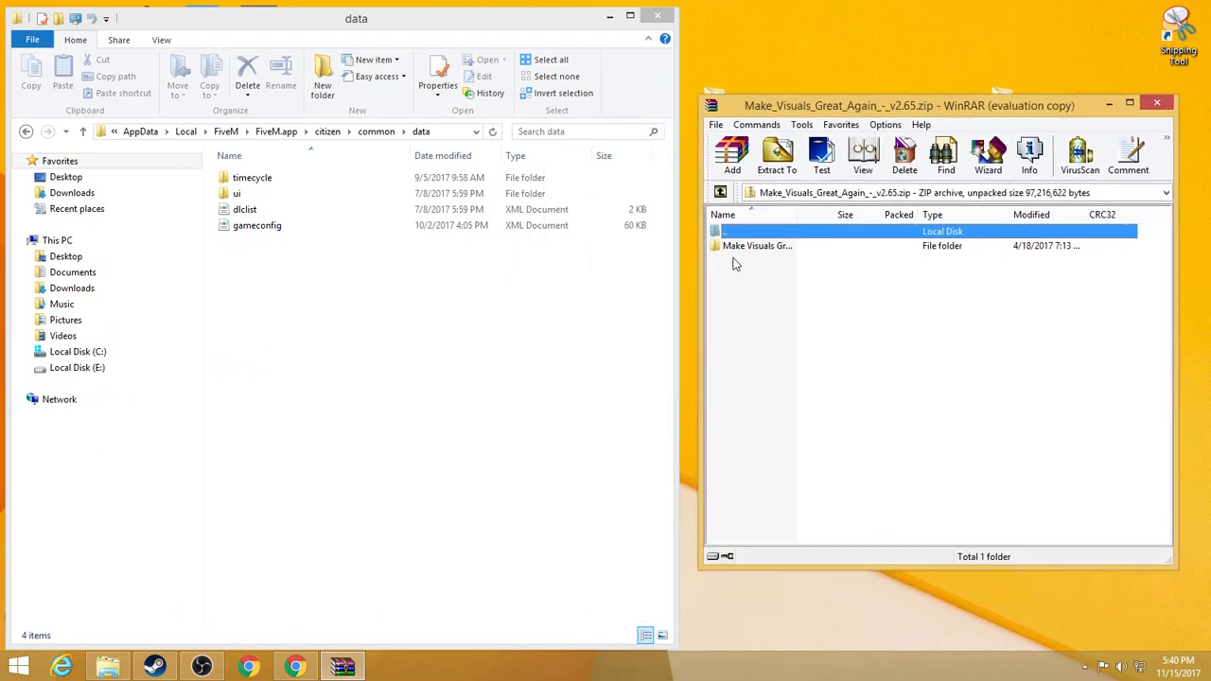
# - Browse the Make Visuals Great Again zip into Manual Installation\Files
pyautogui.doubleClick(757, 246)
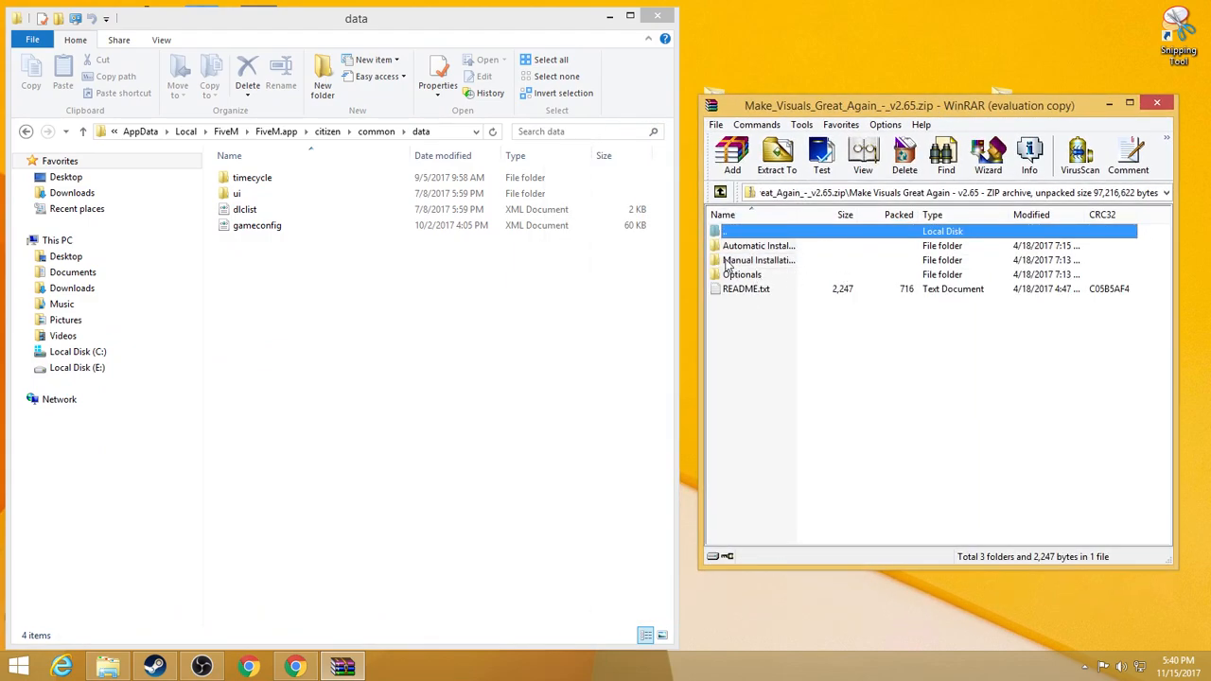
pyautogui.moveTo(757, 261)
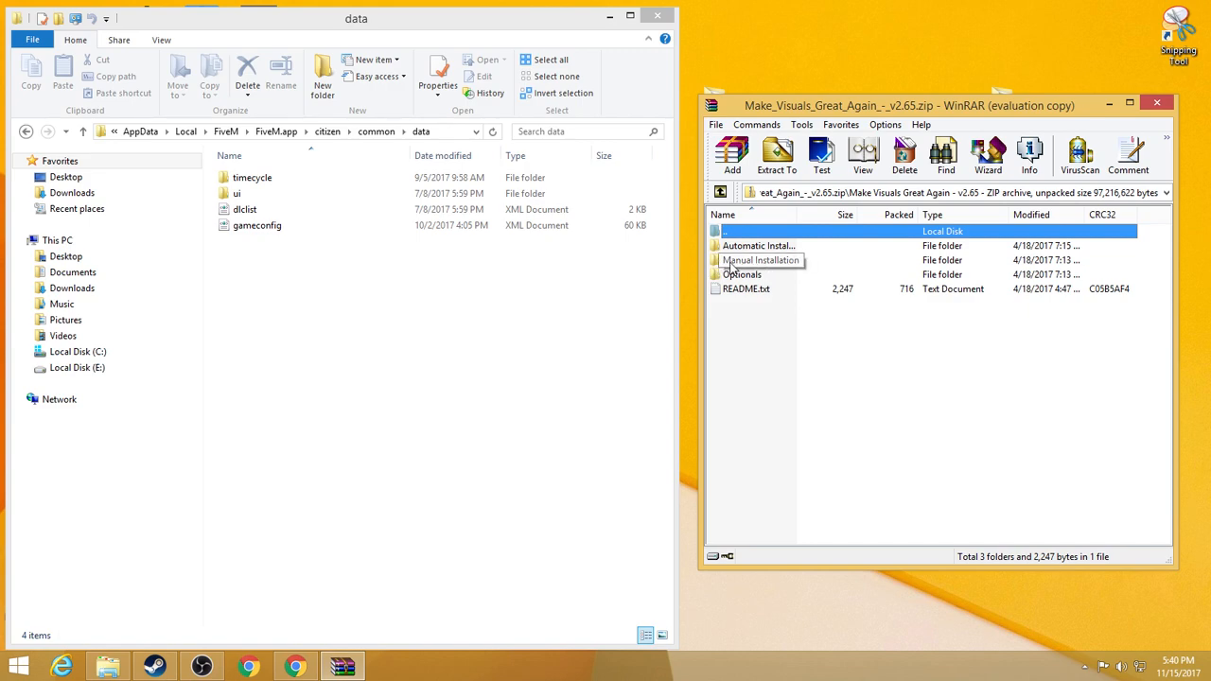
pyautogui.click(757, 259)
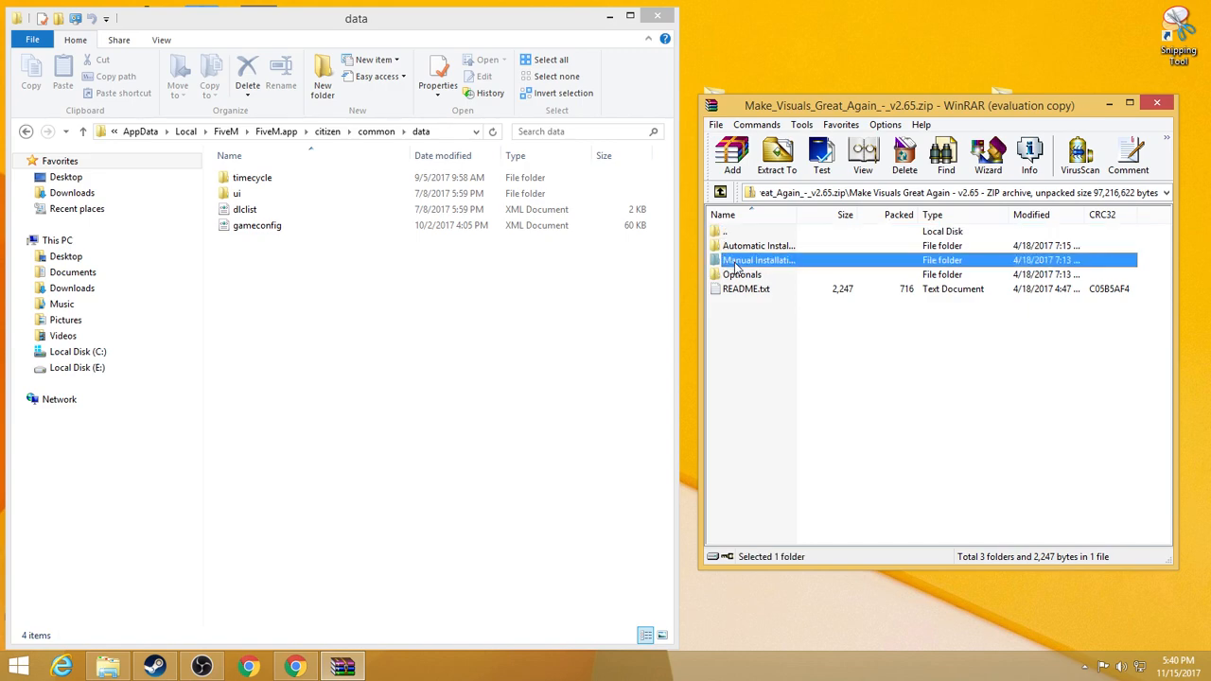
pyautogui.doubleClick(757, 259)
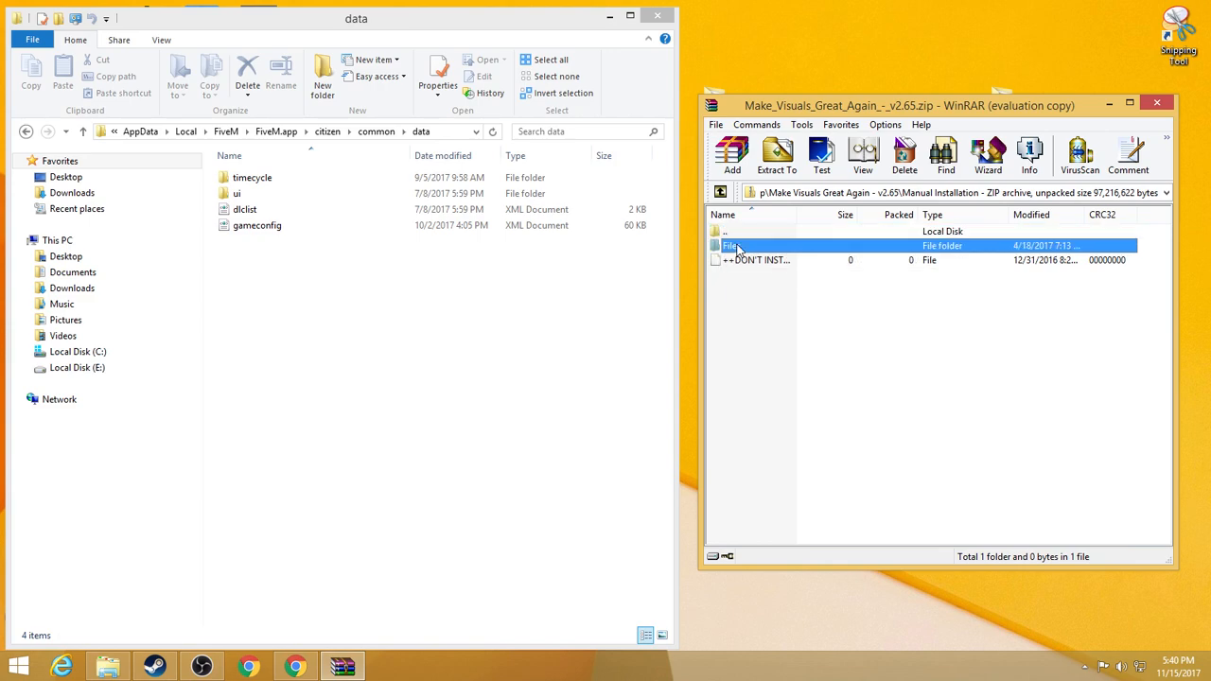
pyautogui.doubleClick(742, 246)
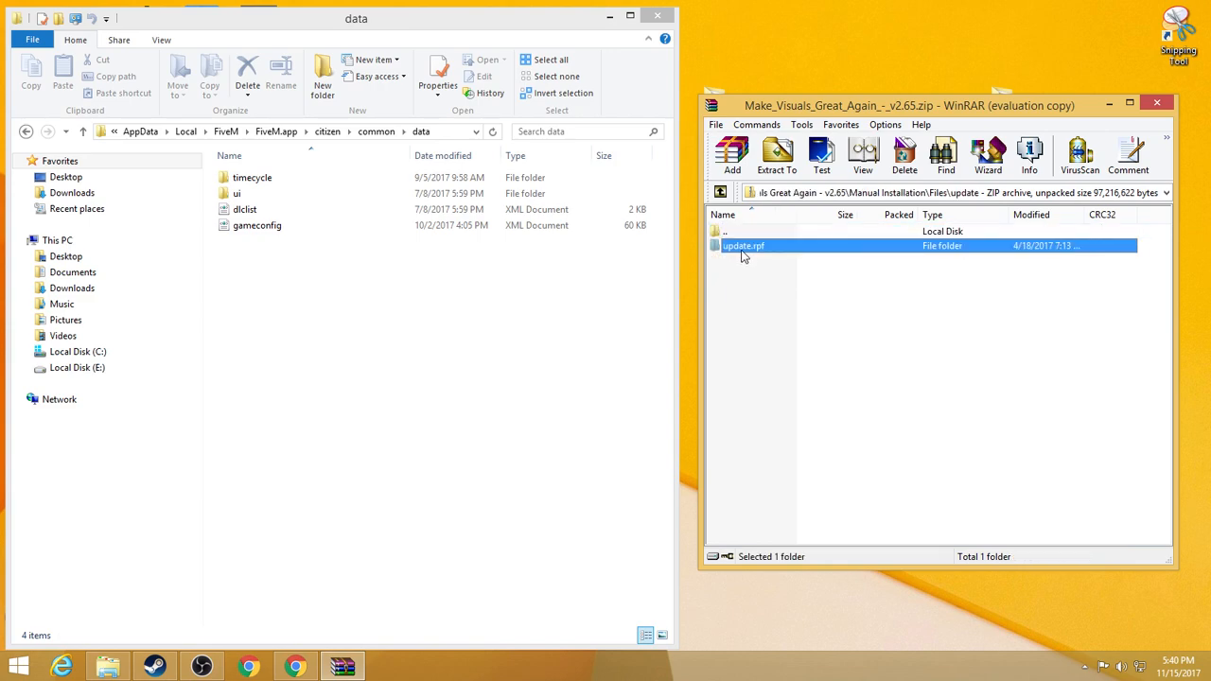
# - Reach update.rpf\common\data listing levels, timecycle, hbaosettings.xml and visualsettings.dat
pyautogui.doubleClick(744, 246)
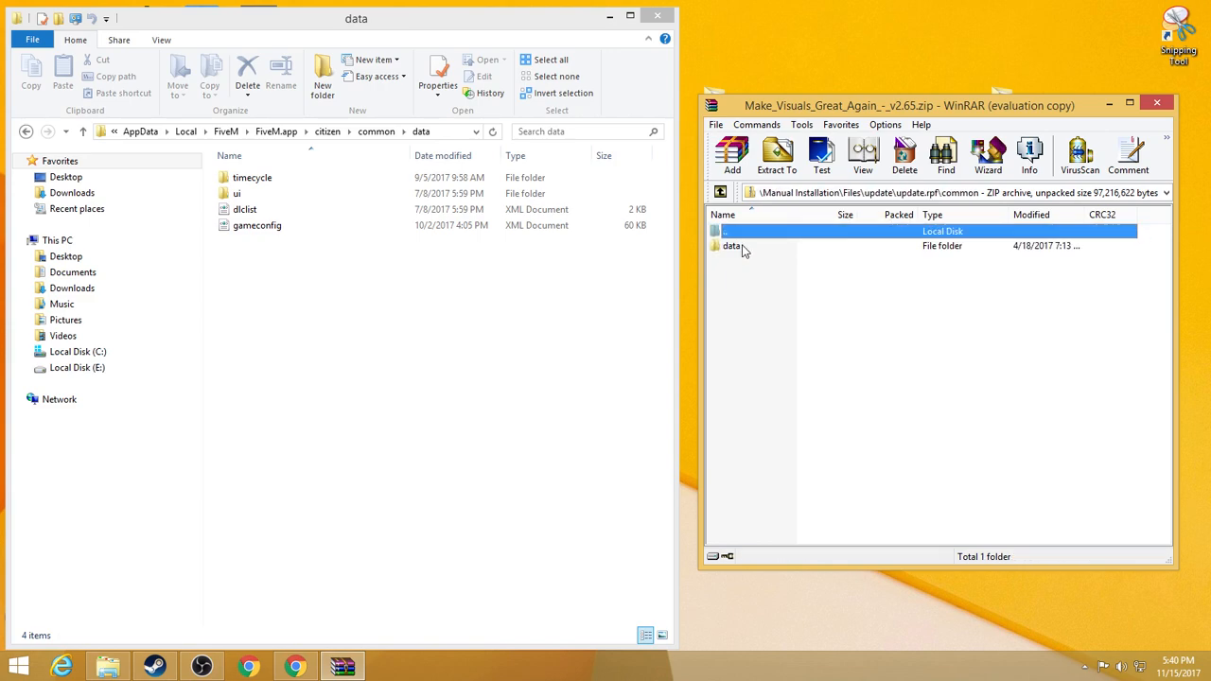
pyautogui.doubleClick(730, 246)
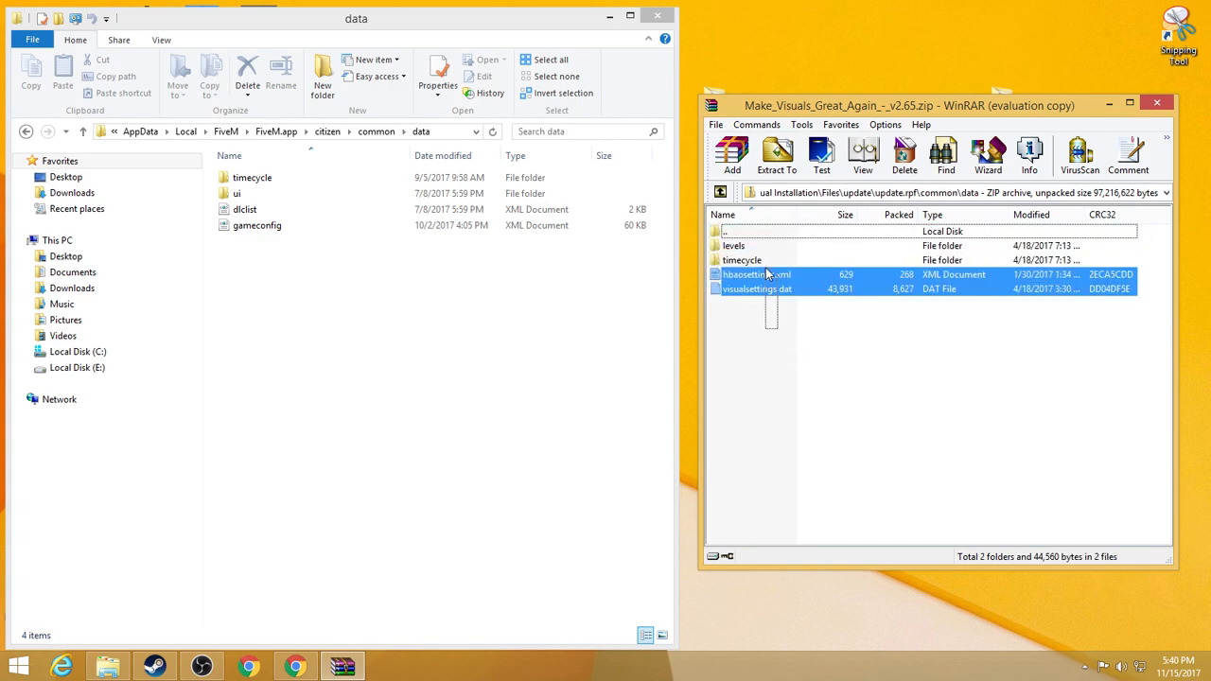
pyautogui.click(734, 245)
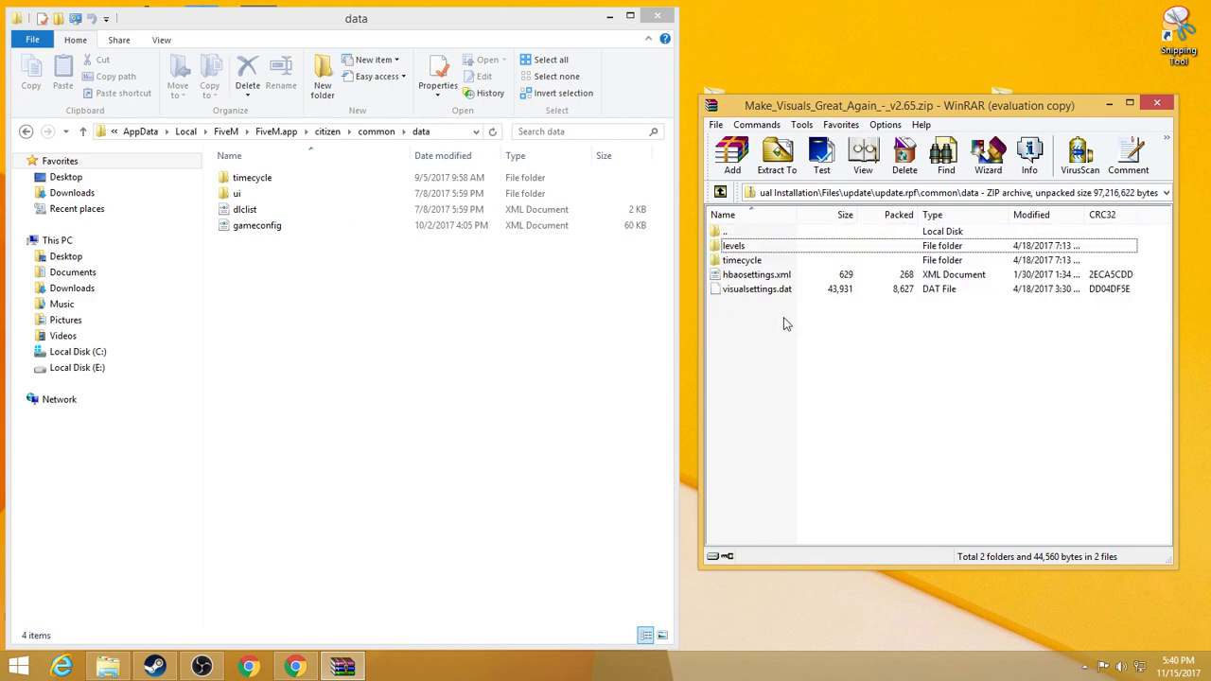
pyautogui.click(253, 178)
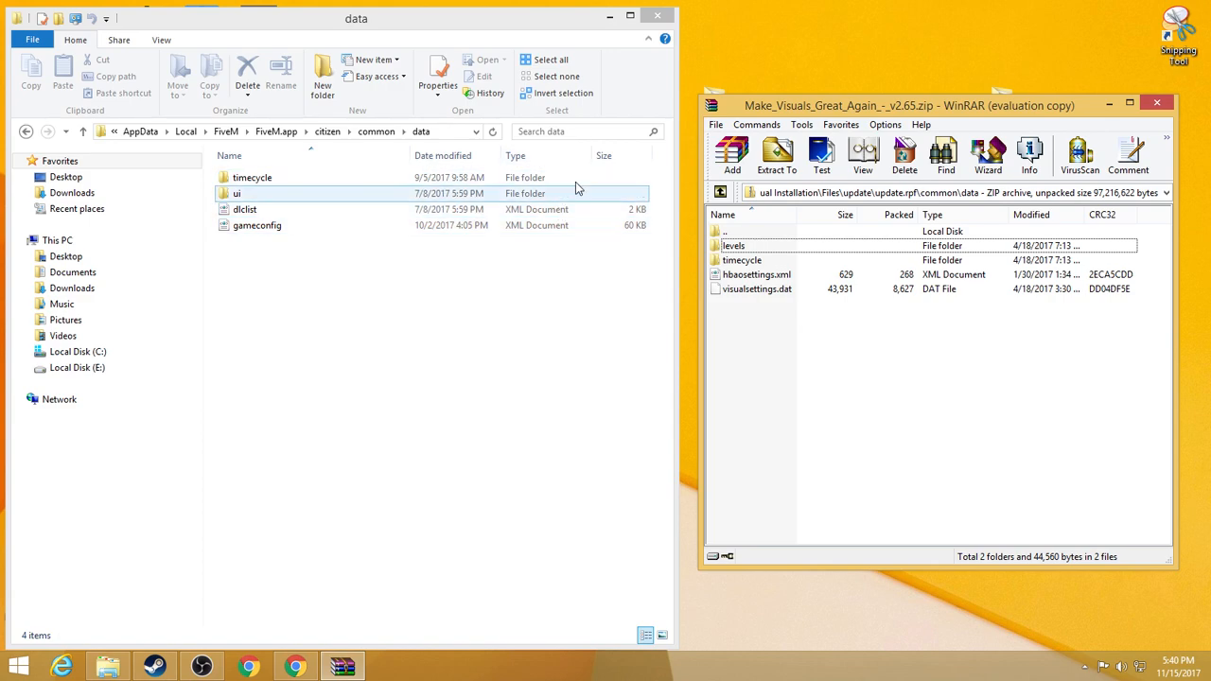
pyautogui.moveTo(348, 195)
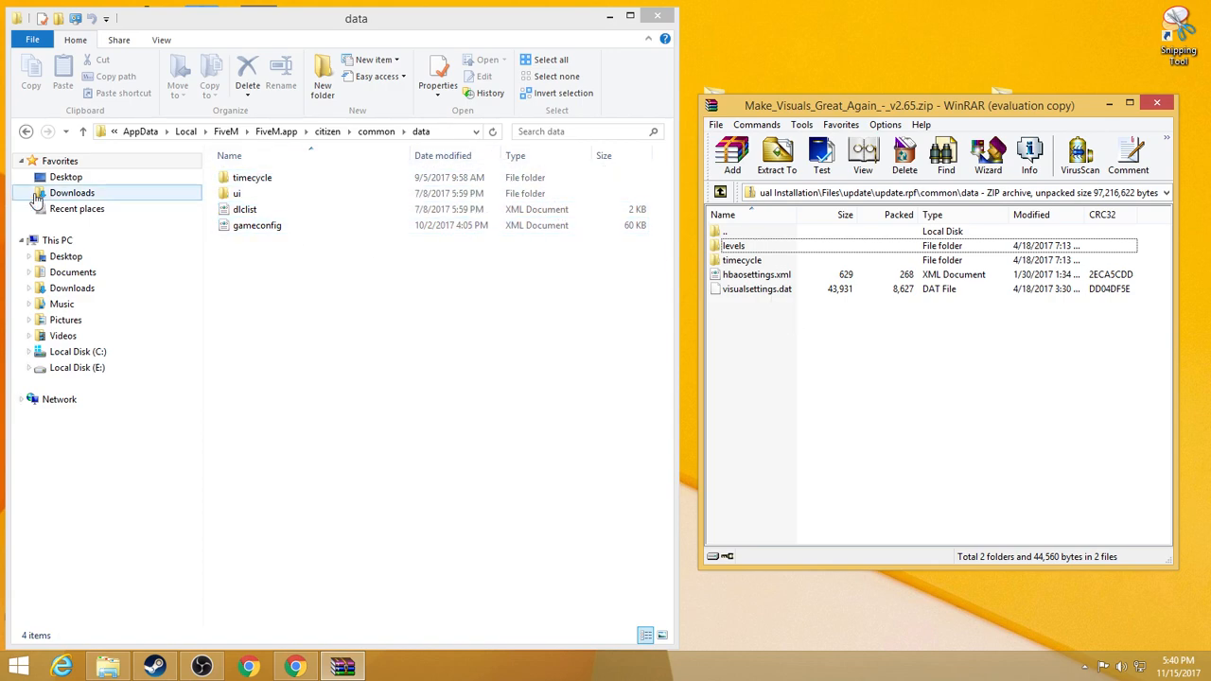
# - Load GTA5_REDUX_v1.2.1.zip from Downloads into WinRAR at its advanced-users Options folder
pyautogui.click(72, 193)
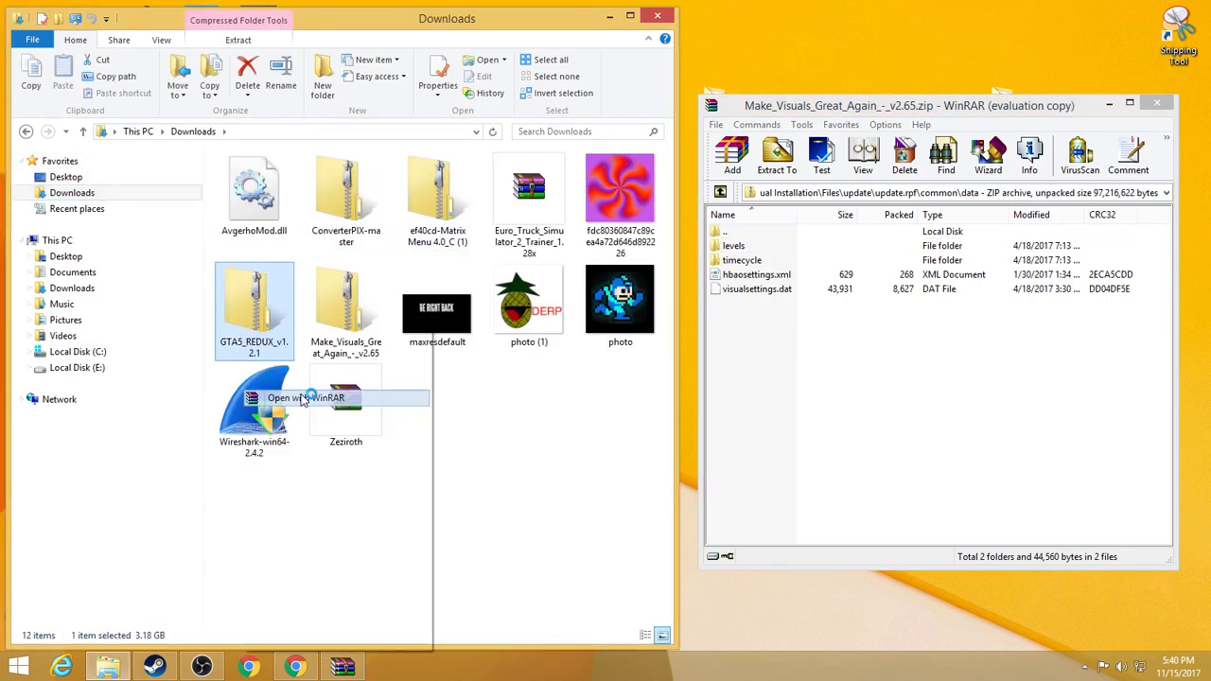
pyautogui.click(307, 397)
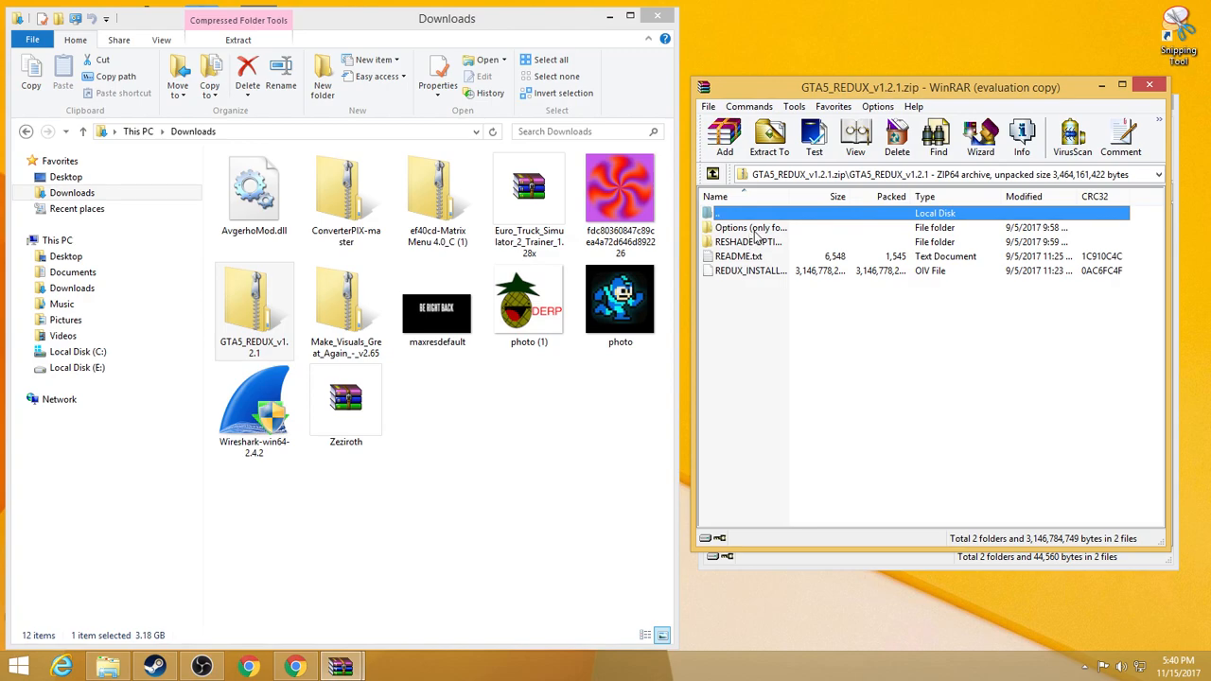
pyautogui.doubleClick(749, 227)
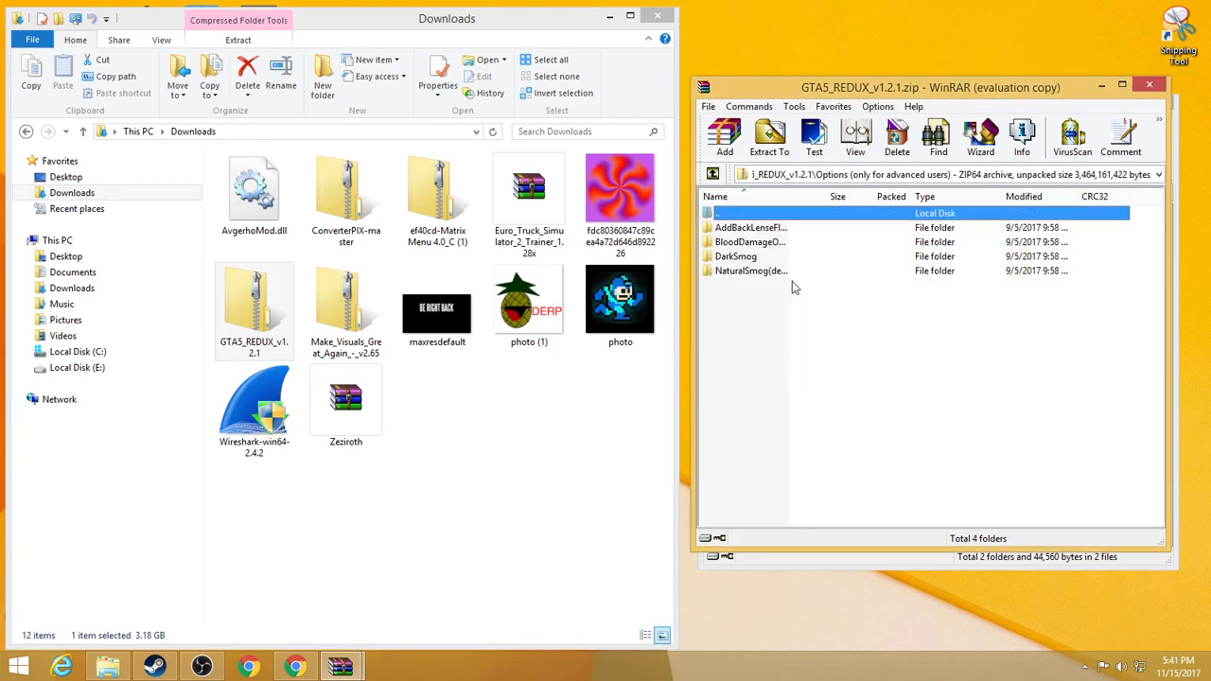
# - Browse the AddBackLenseFlare option down to its update folder
pyautogui.doubleClick(749, 270)
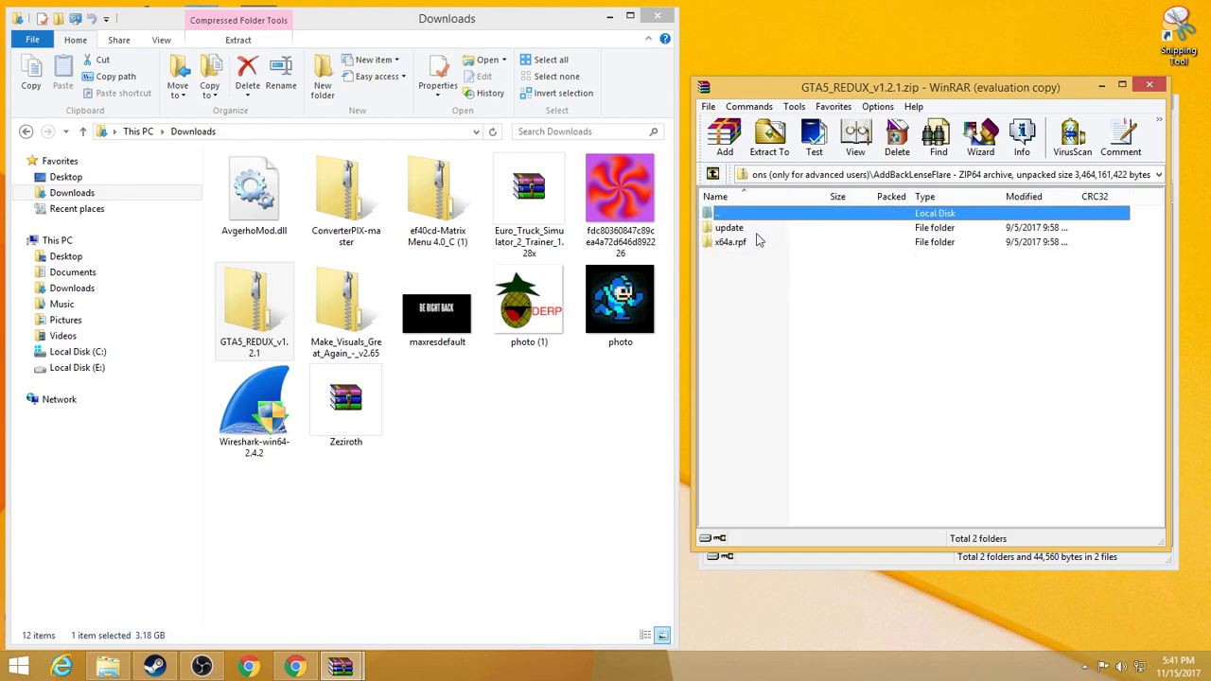
pyautogui.doubleClick(730, 242)
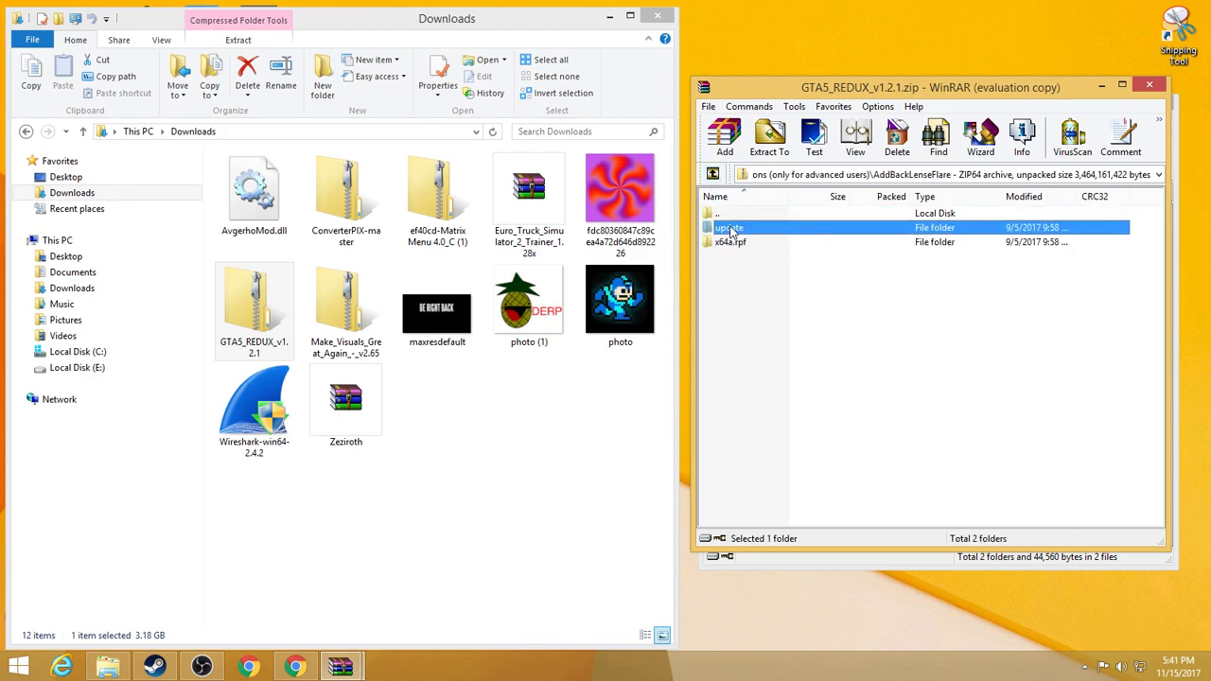
pyautogui.doubleClick(728, 227)
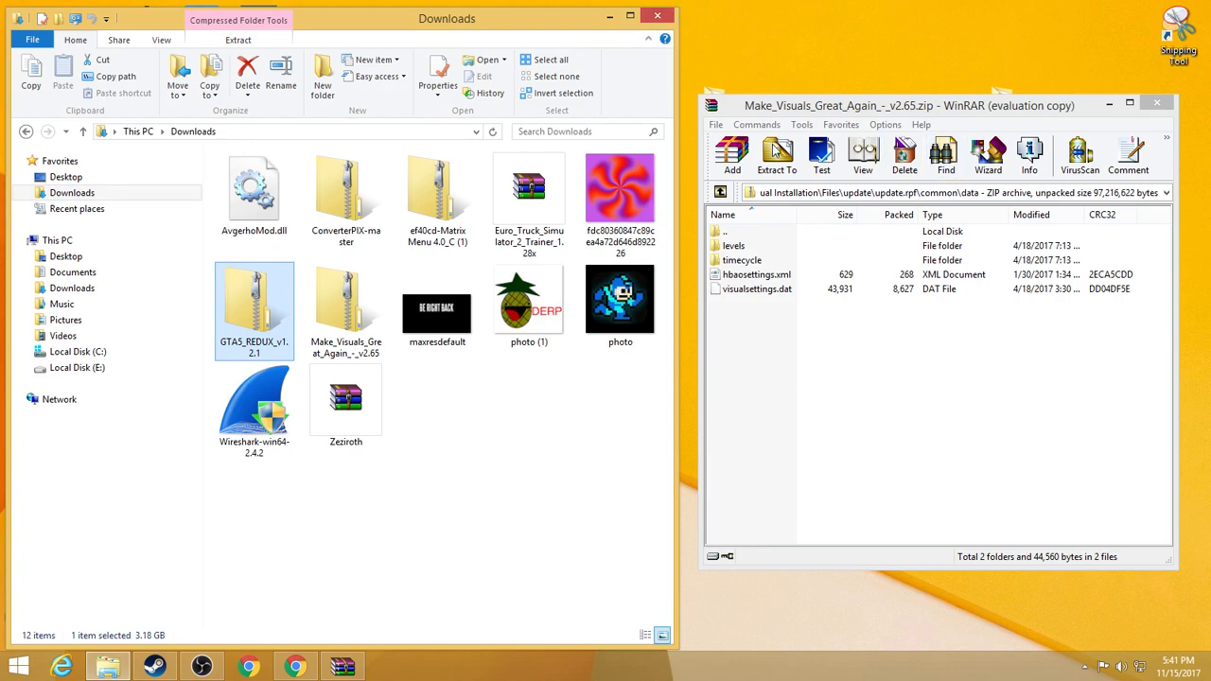
pyautogui.moveTo(799, 129)
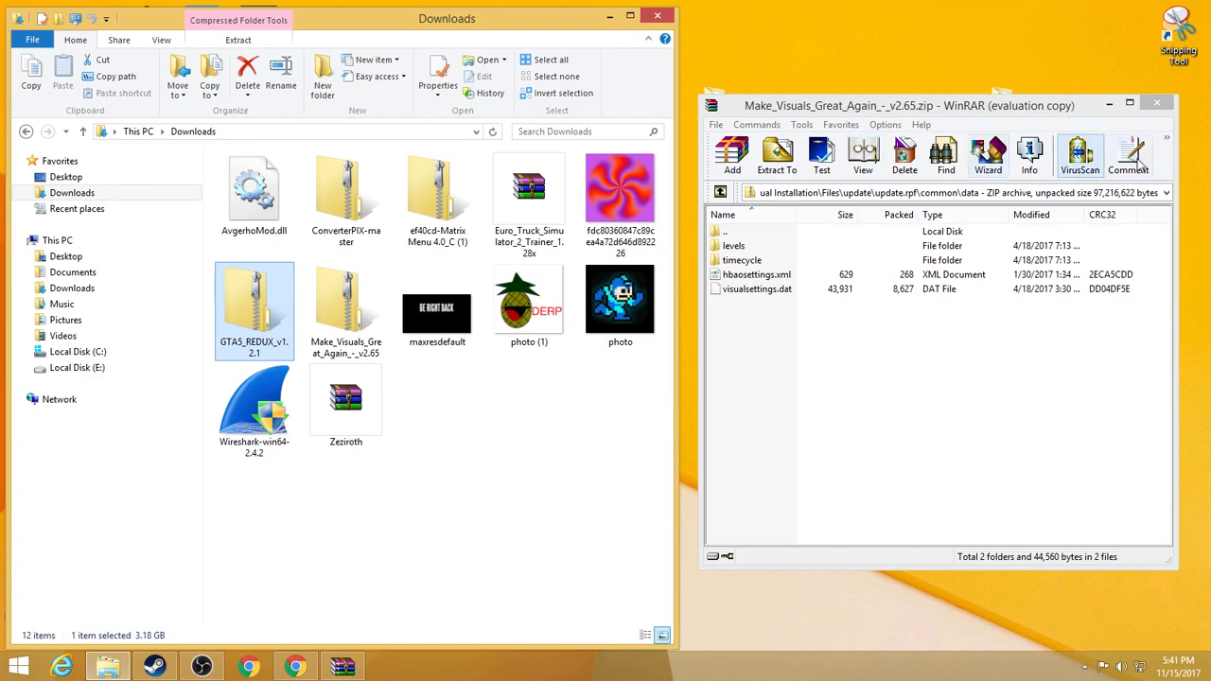
pyautogui.moveTo(647, 83)
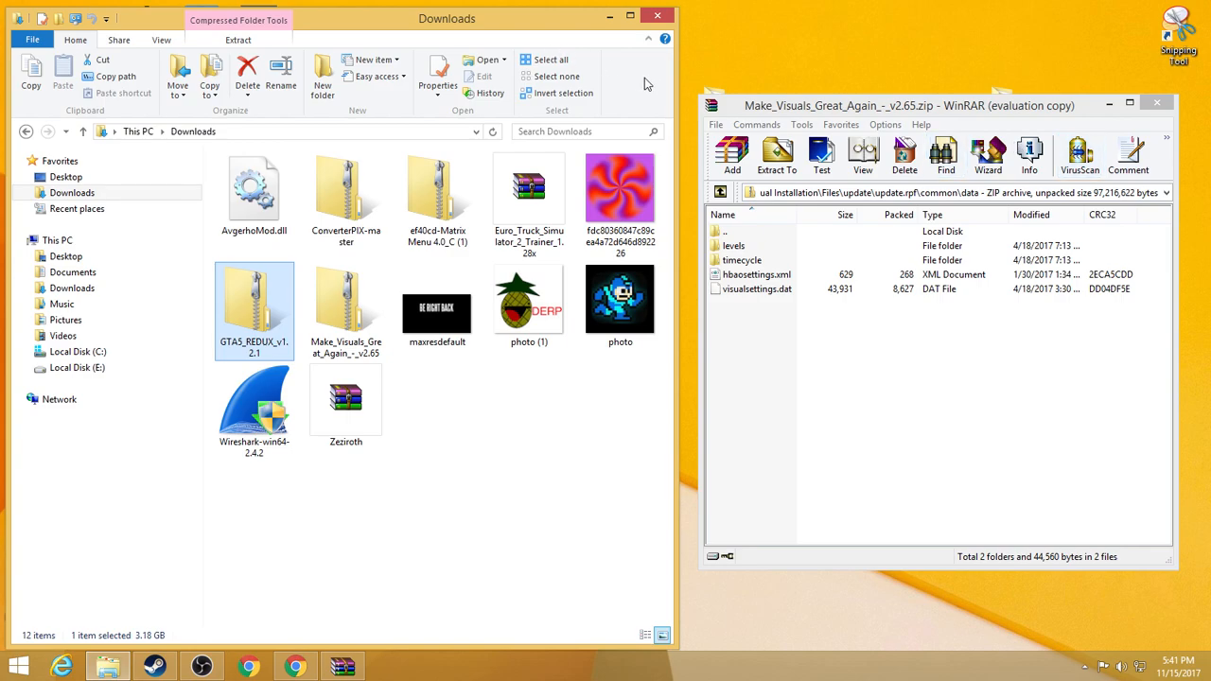
# - Close Downloads and reopen FiveM.app\citizen\common in Explorer
pyautogui.click(666, 37)
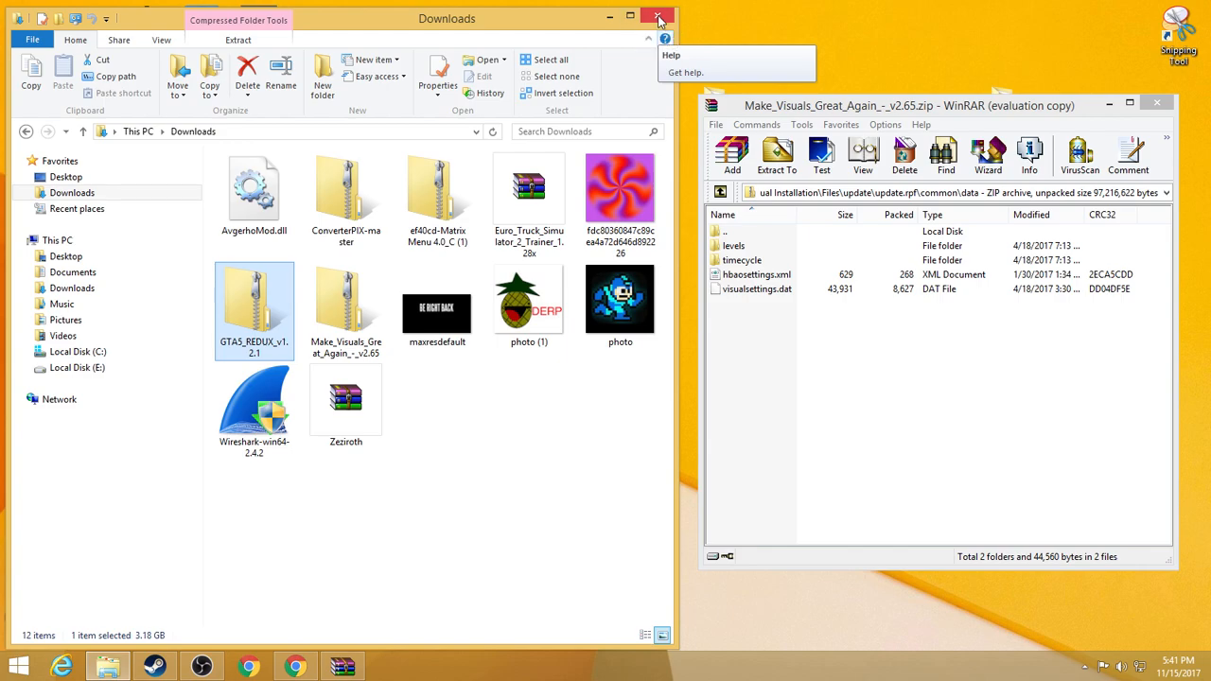
pyautogui.click(659, 19)
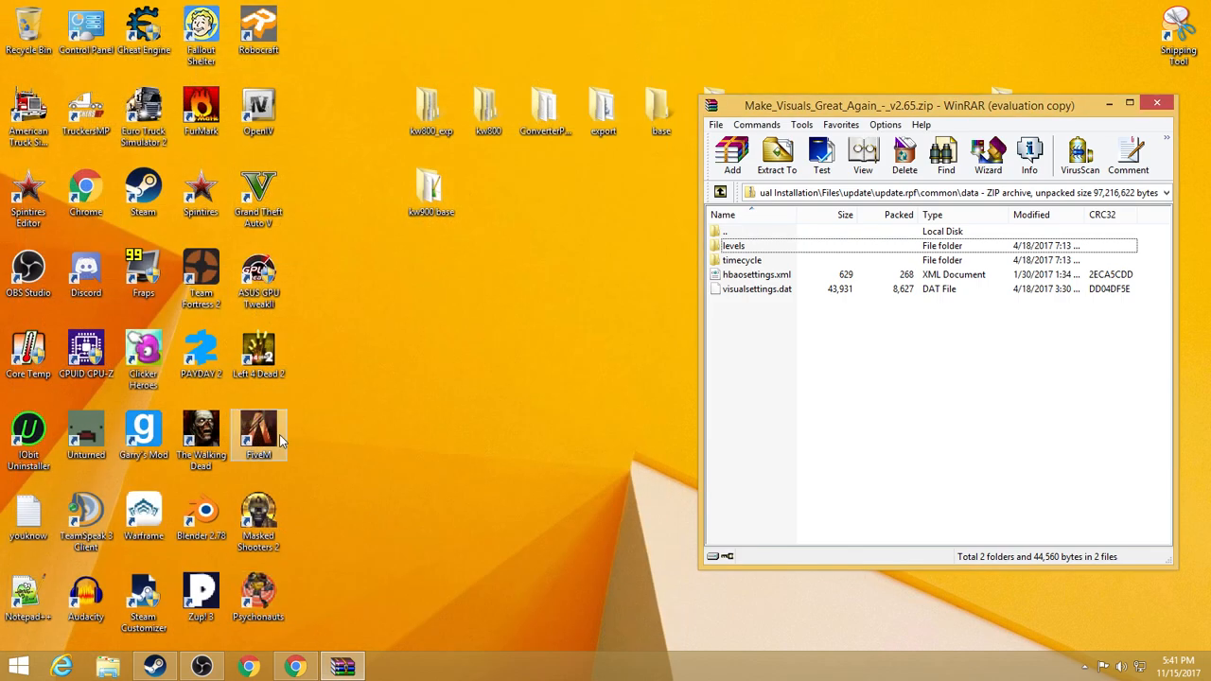
pyautogui.doubleClick(257, 436)
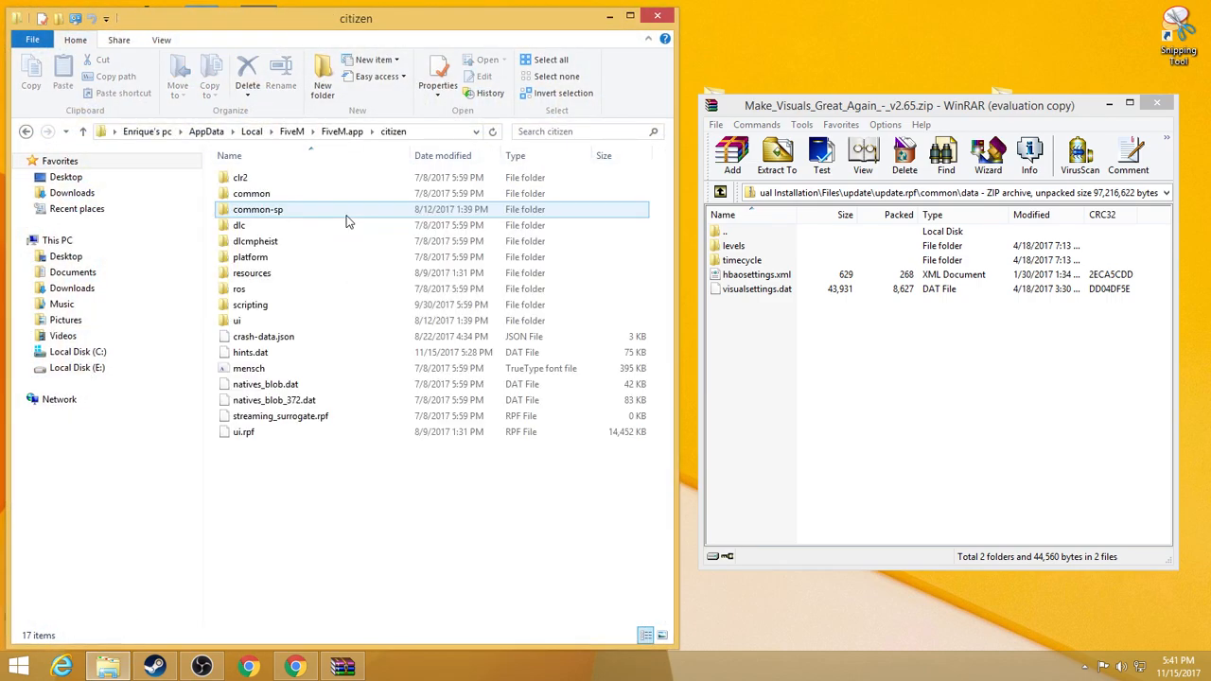
pyautogui.doubleClick(244, 209)
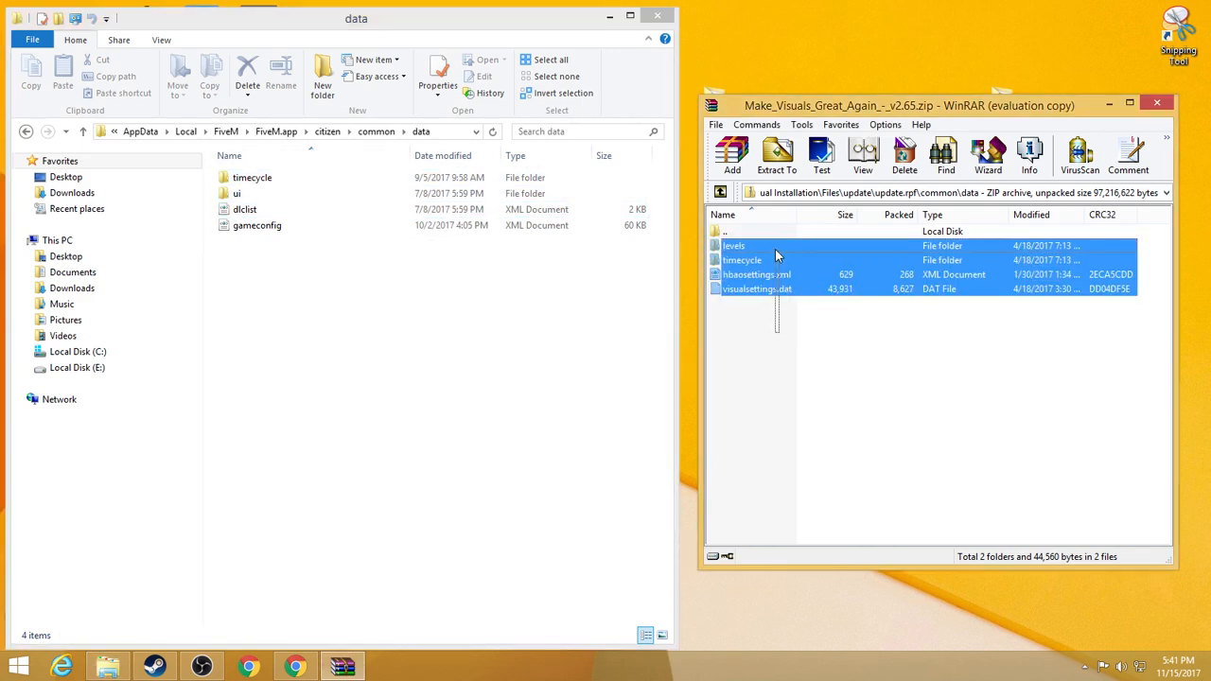
# - Copy the mod's levels, hbaosettings and visualsettings.dat into FiveM's data folder
pyautogui.click(742, 246)
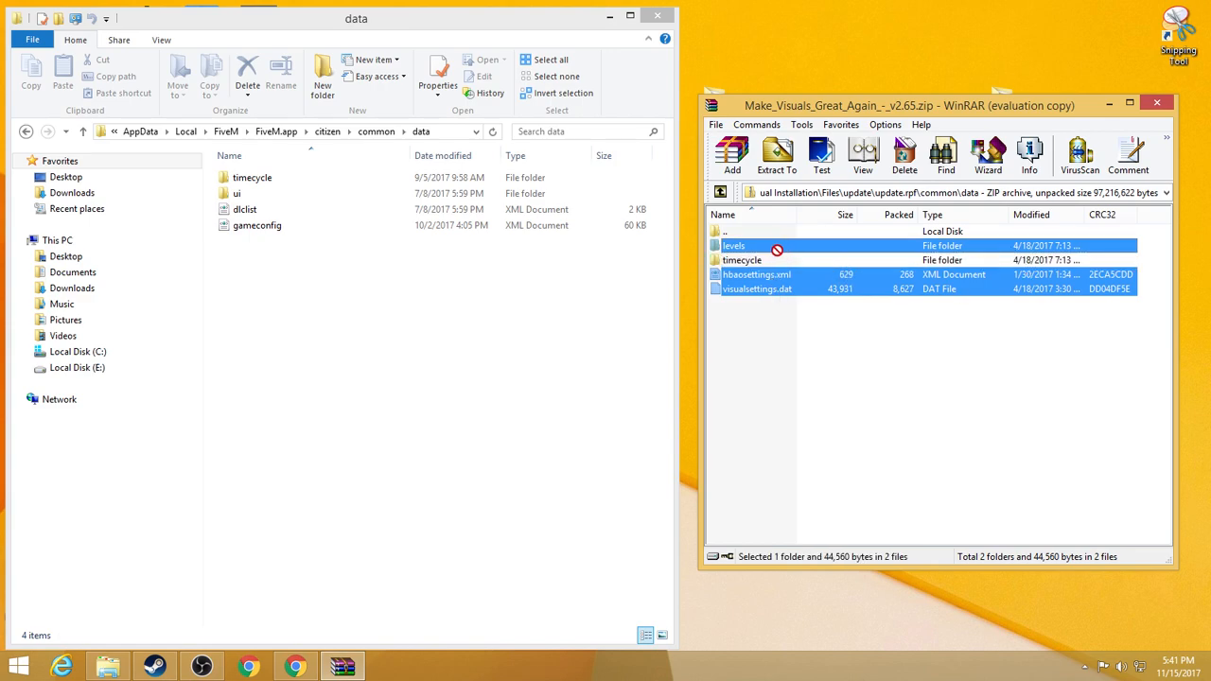
pyautogui.click(776, 156)
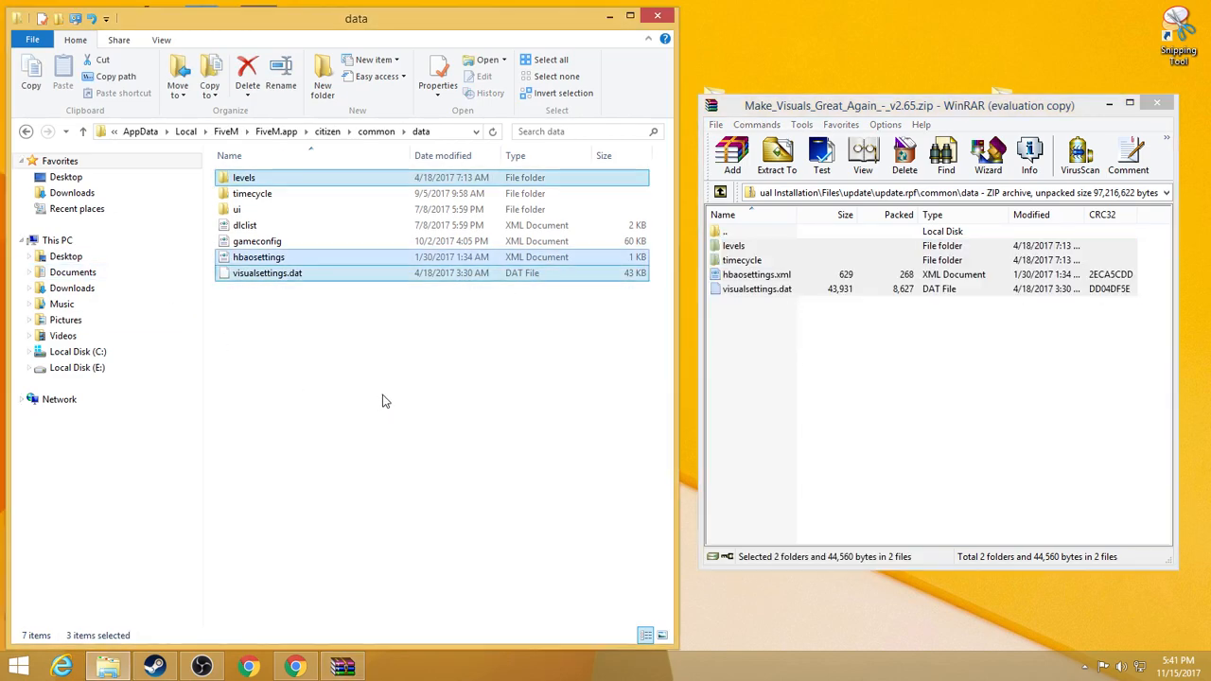
pyautogui.click(719, 193)
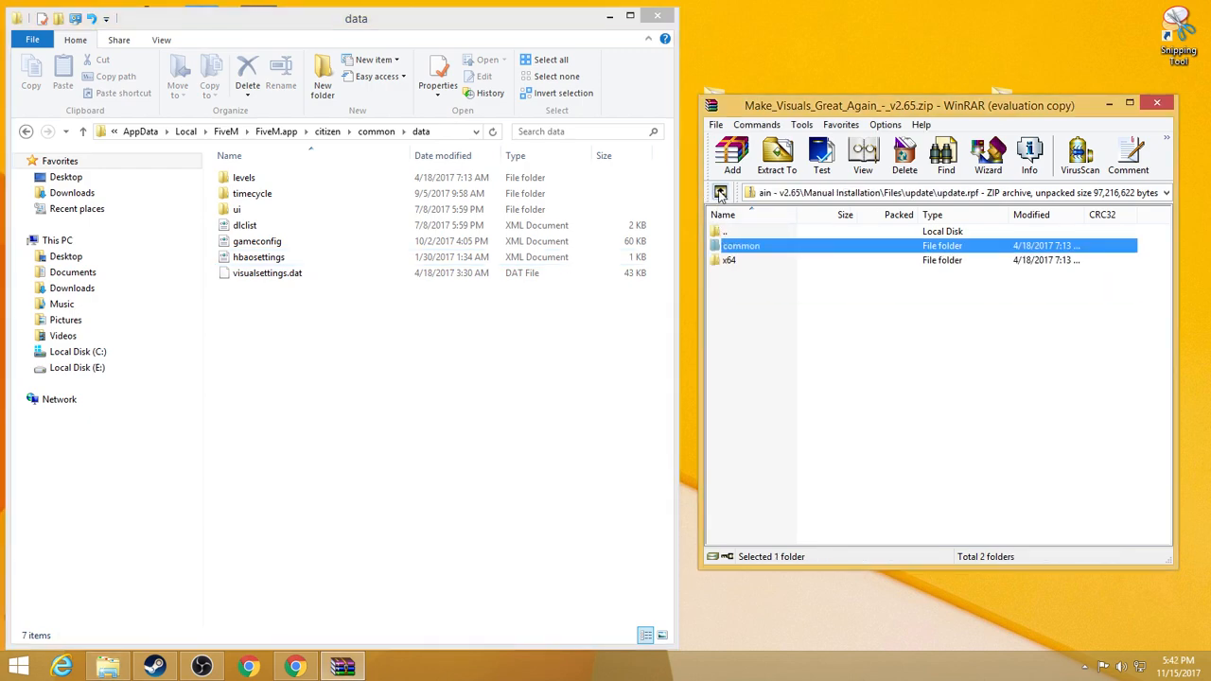
# - Enter update.rpf\x64\textures holding the four .ytd files for FiveM's data folder
pyautogui.doubleClick(729, 261)
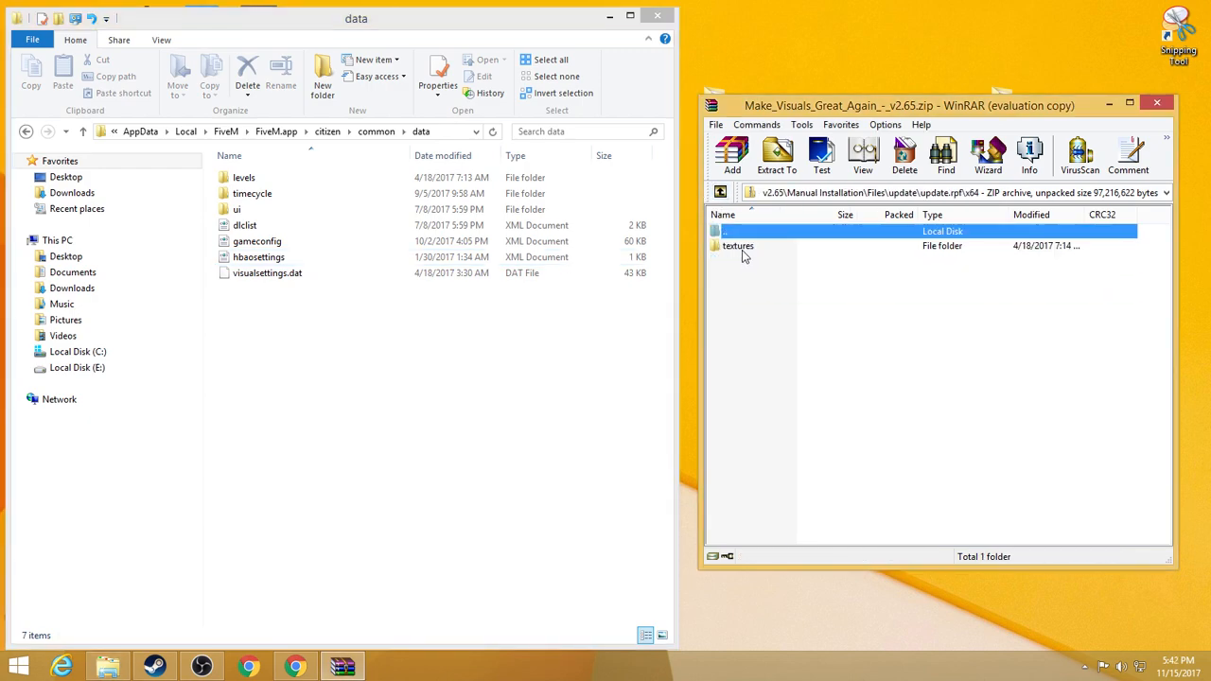
pyautogui.doubleClick(738, 246)
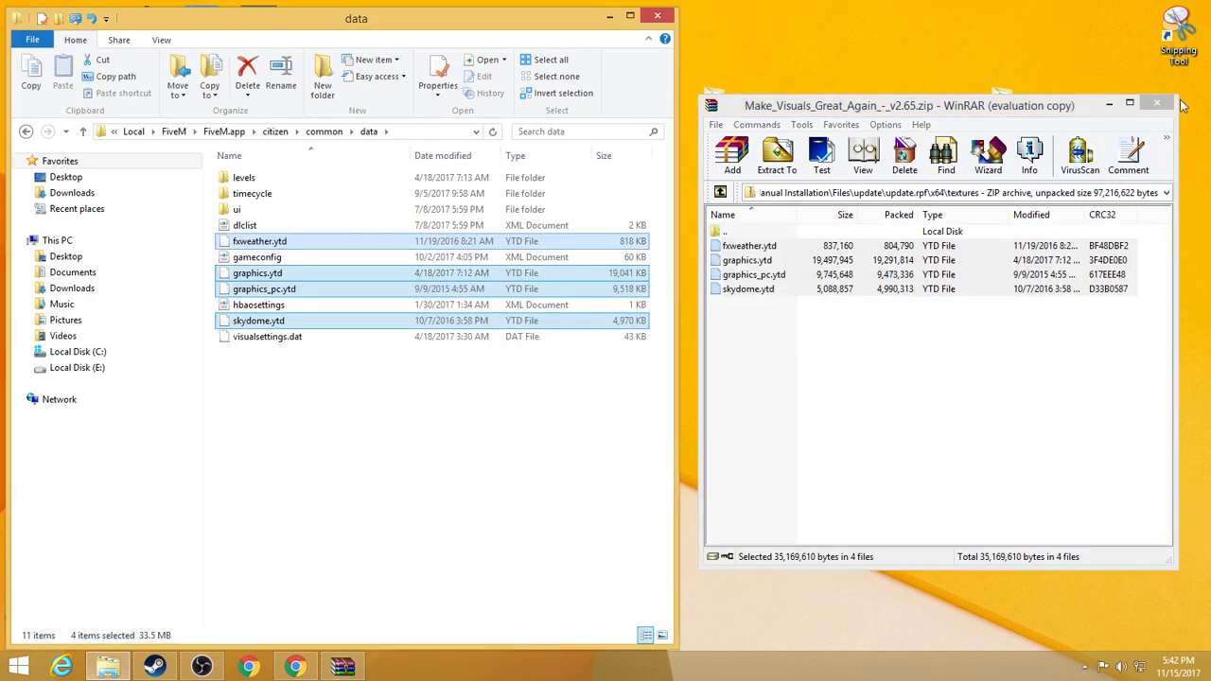
pyautogui.moveTo(1156, 102)
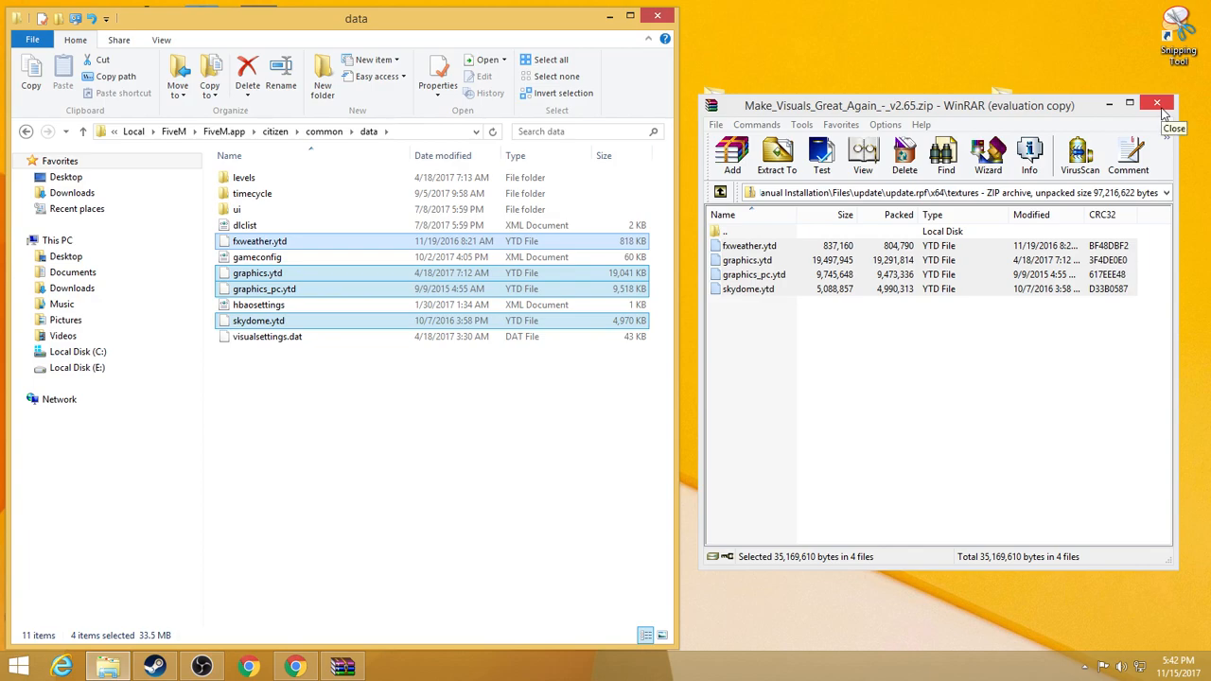
# - Close the mod archive and the FiveM data folder window, returning to the desktop
pyautogui.click(1156, 103)
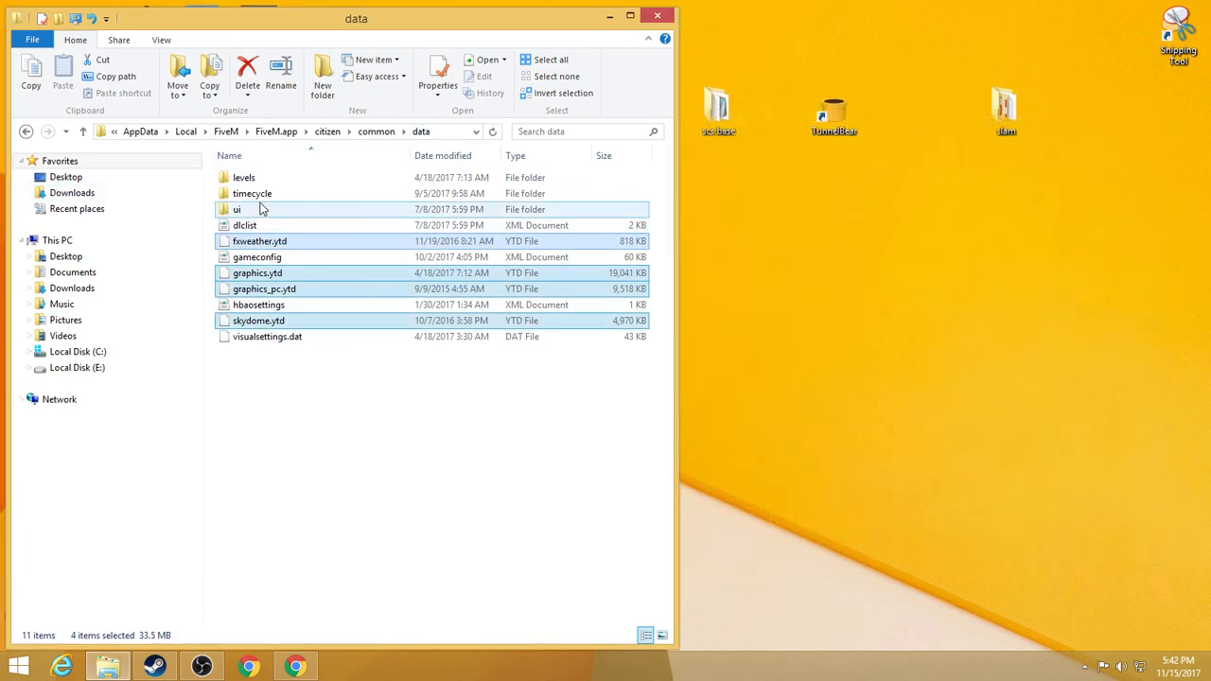
pyautogui.moveTo(280, 193)
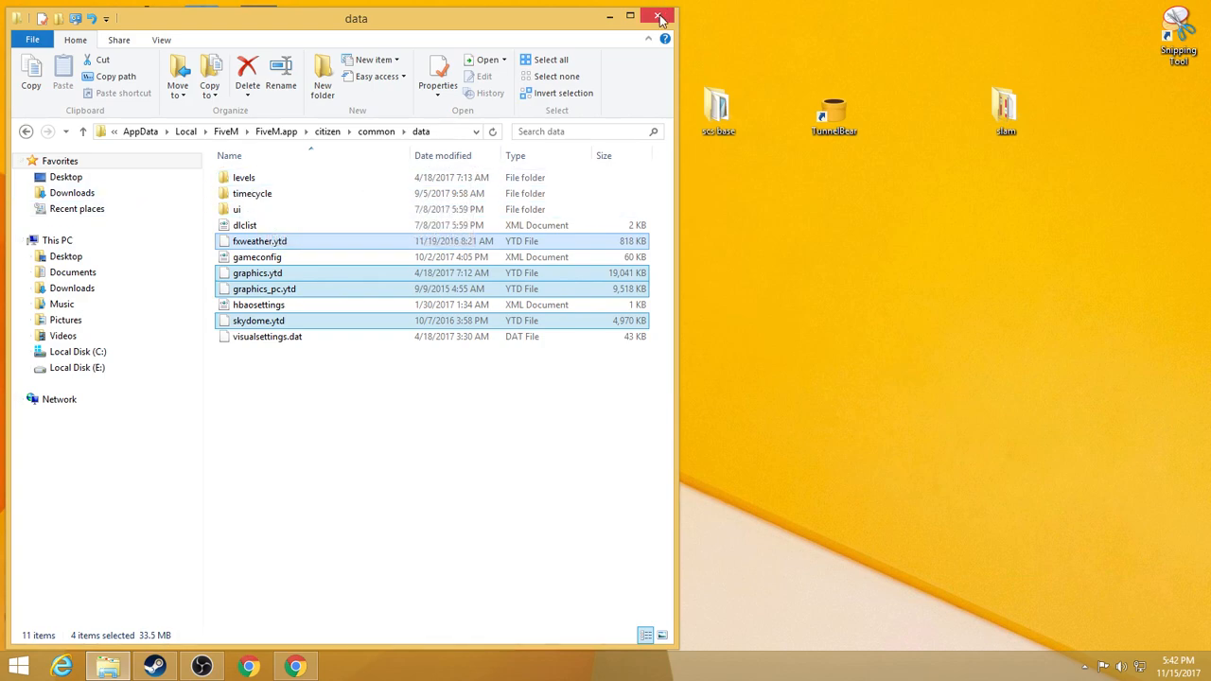
pyautogui.moveTo(670, 133)
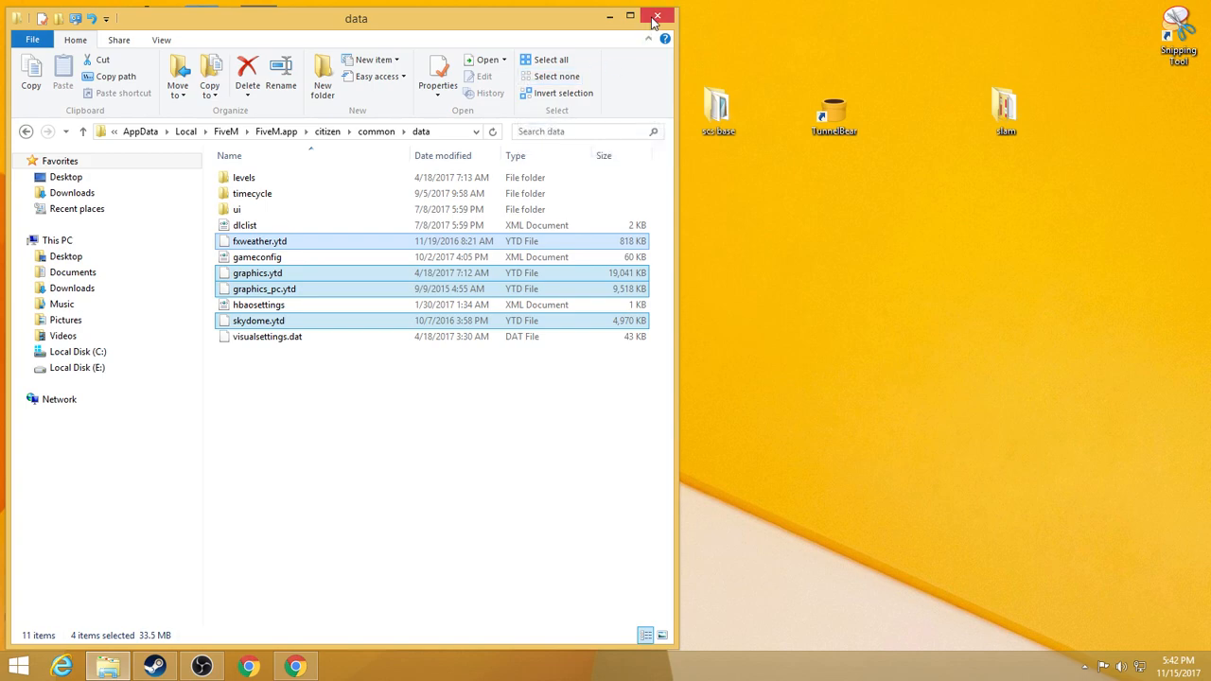
pyautogui.moveTo(659, 17)
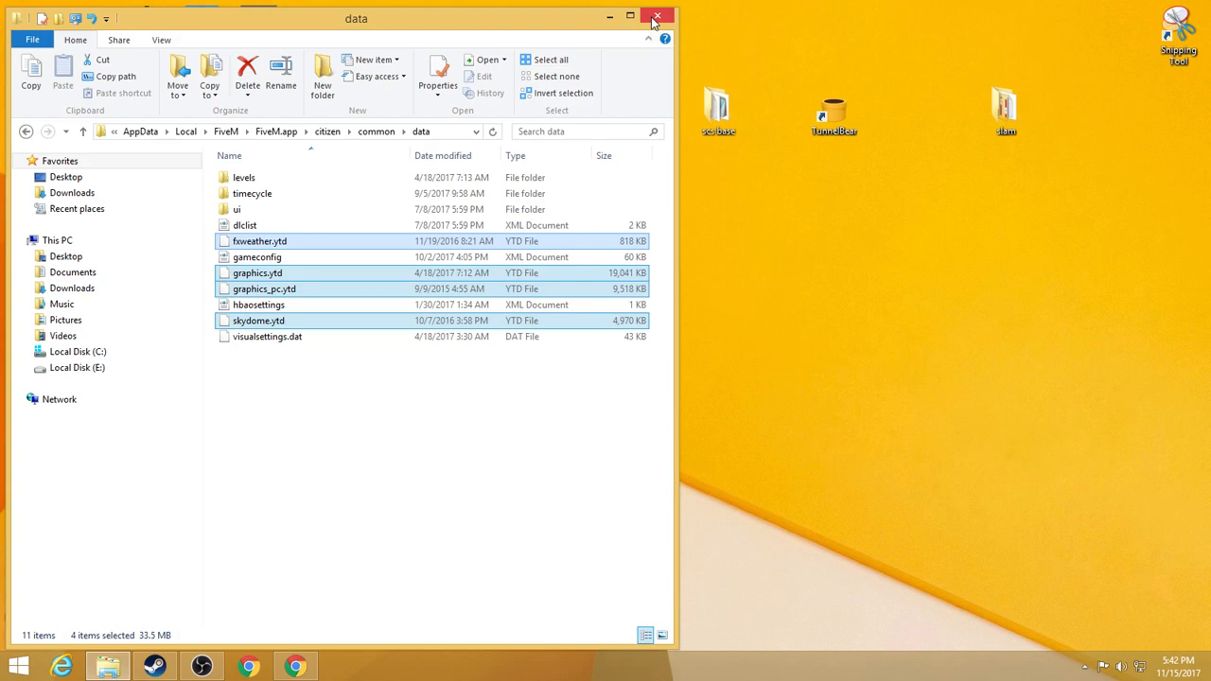
pyautogui.click(656, 17)
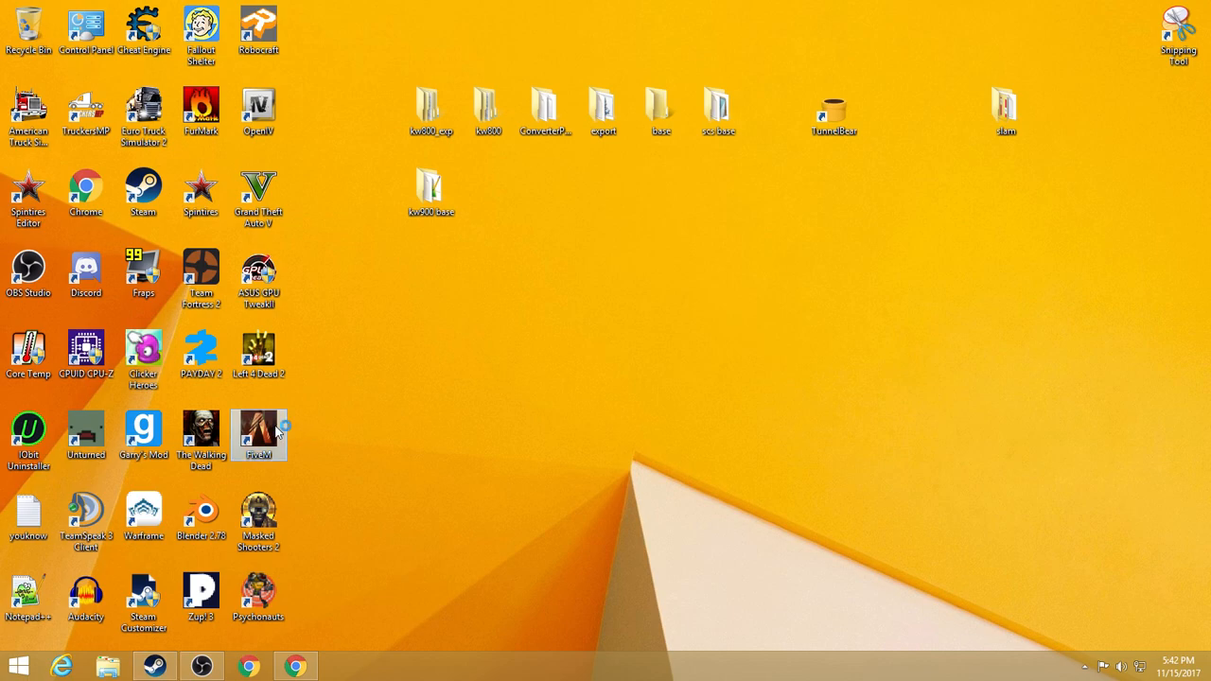
# - Launch FiveM from the desktop, dismissing the outdated-Windows warning
pyautogui.doubleClick(258, 435)
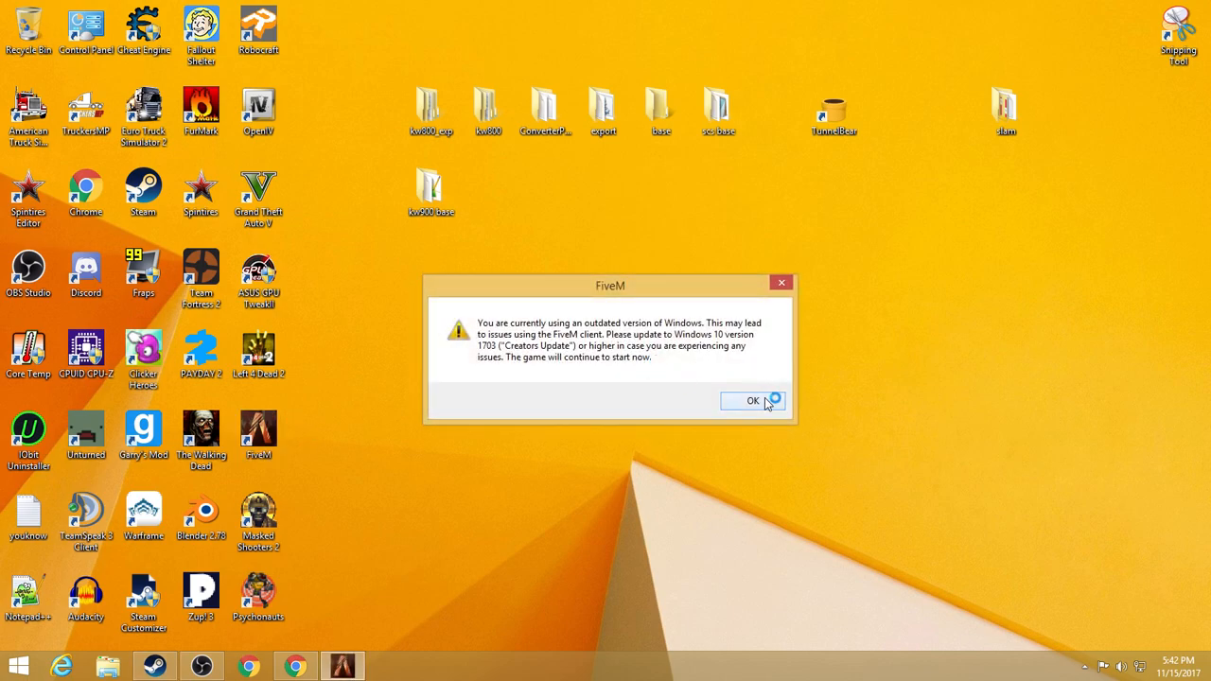
pyautogui.click(753, 402)
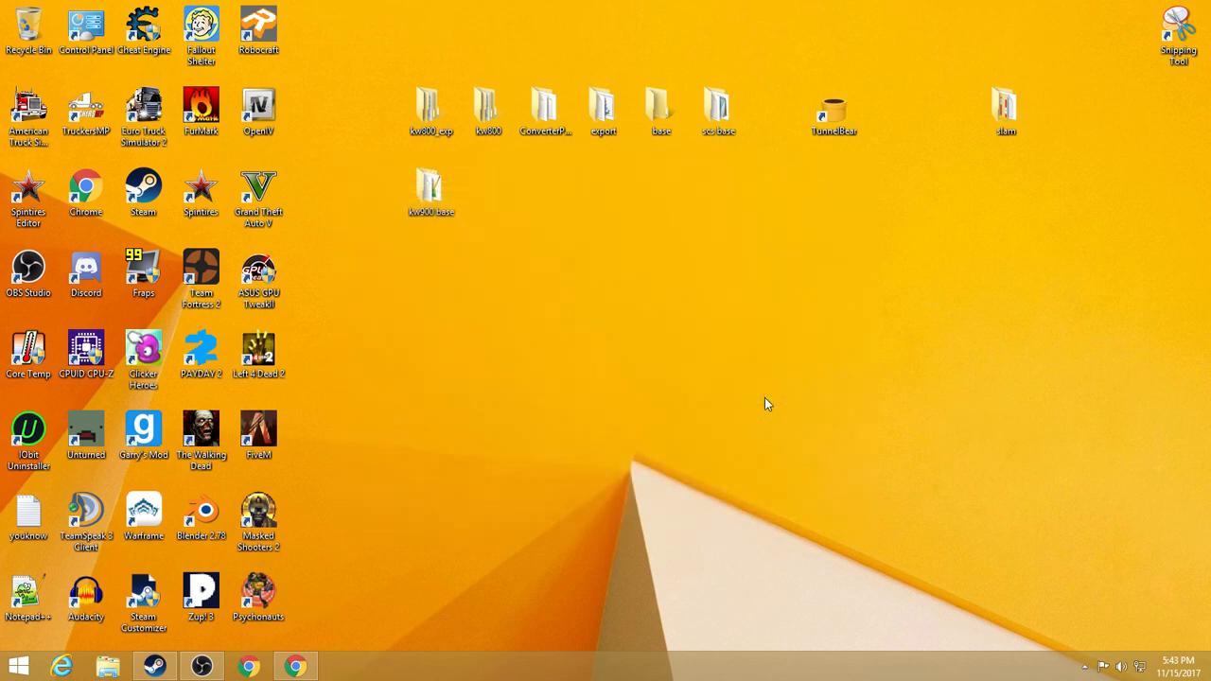
pyautogui.doubleClick(257, 439)
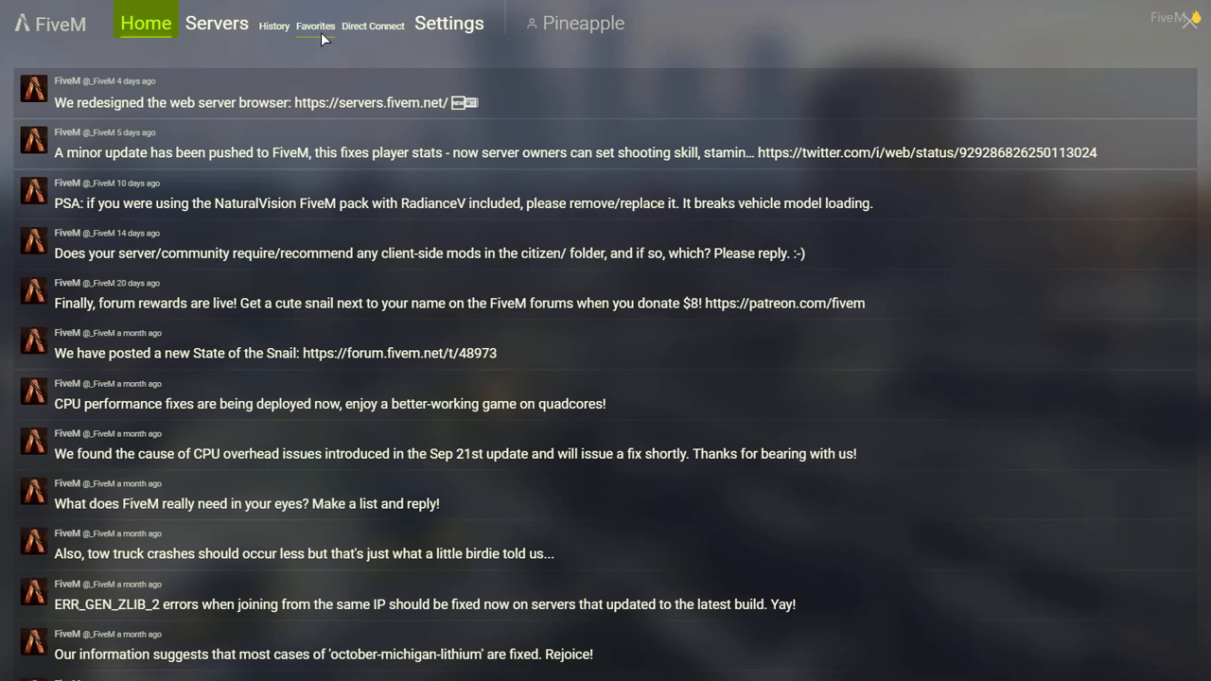
# - Show the Favorites server list, topped by Anyone Can Be A Cop!! RiverSide Serious RP
pyautogui.click(314, 27)
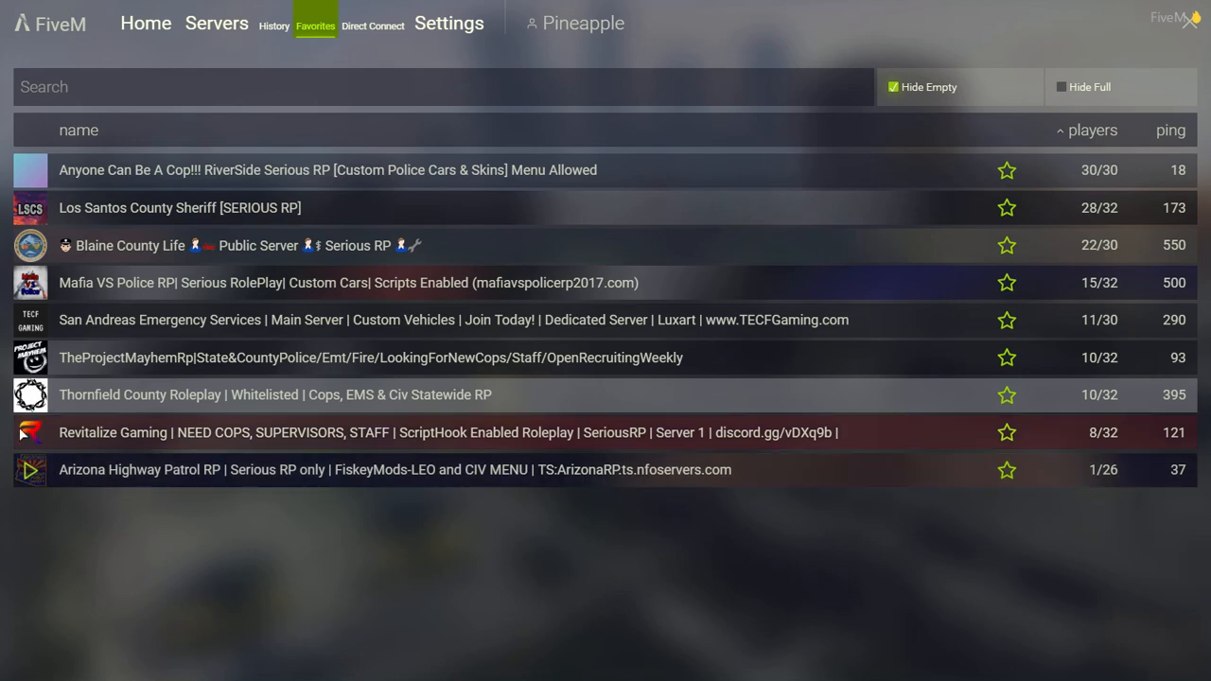
pyautogui.moveTo(475, 318)
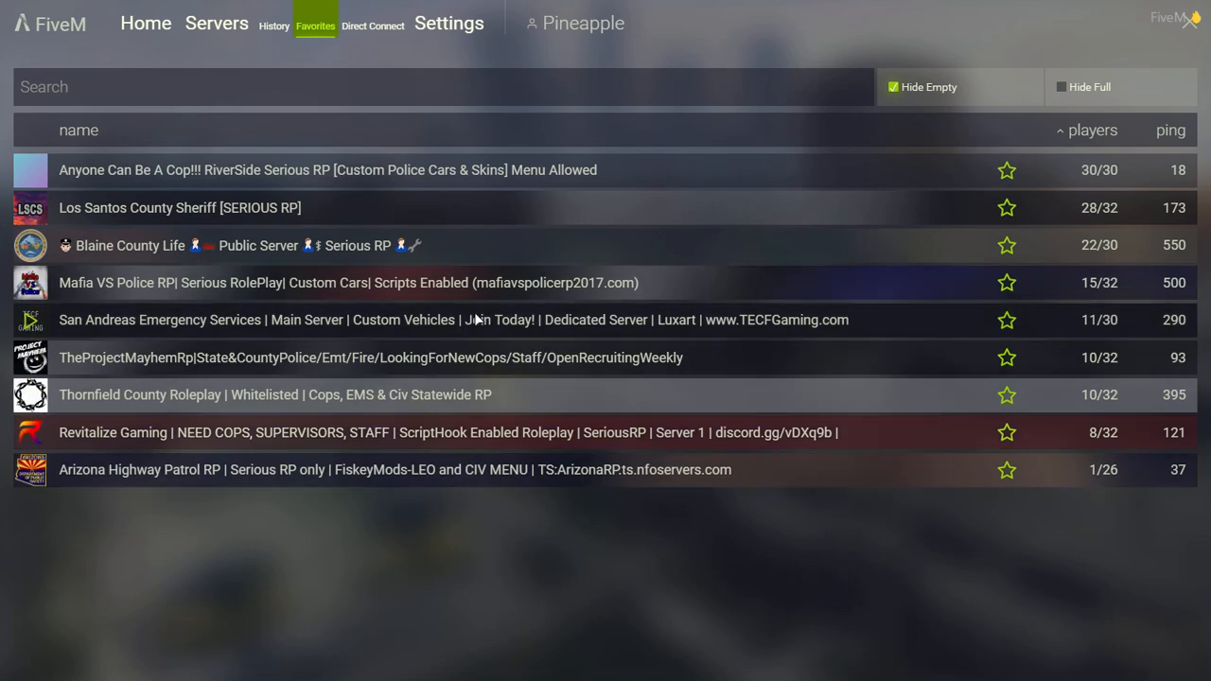
pyautogui.moveTo(38, 227)
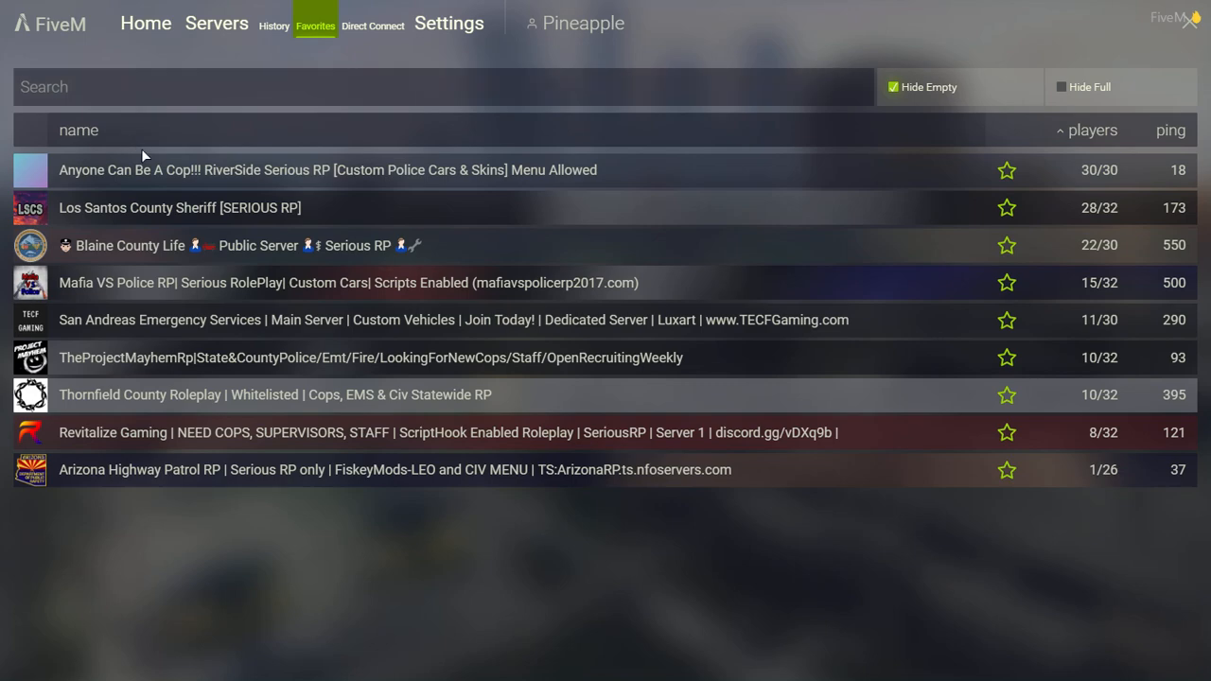
pyautogui.moveTo(137, 350)
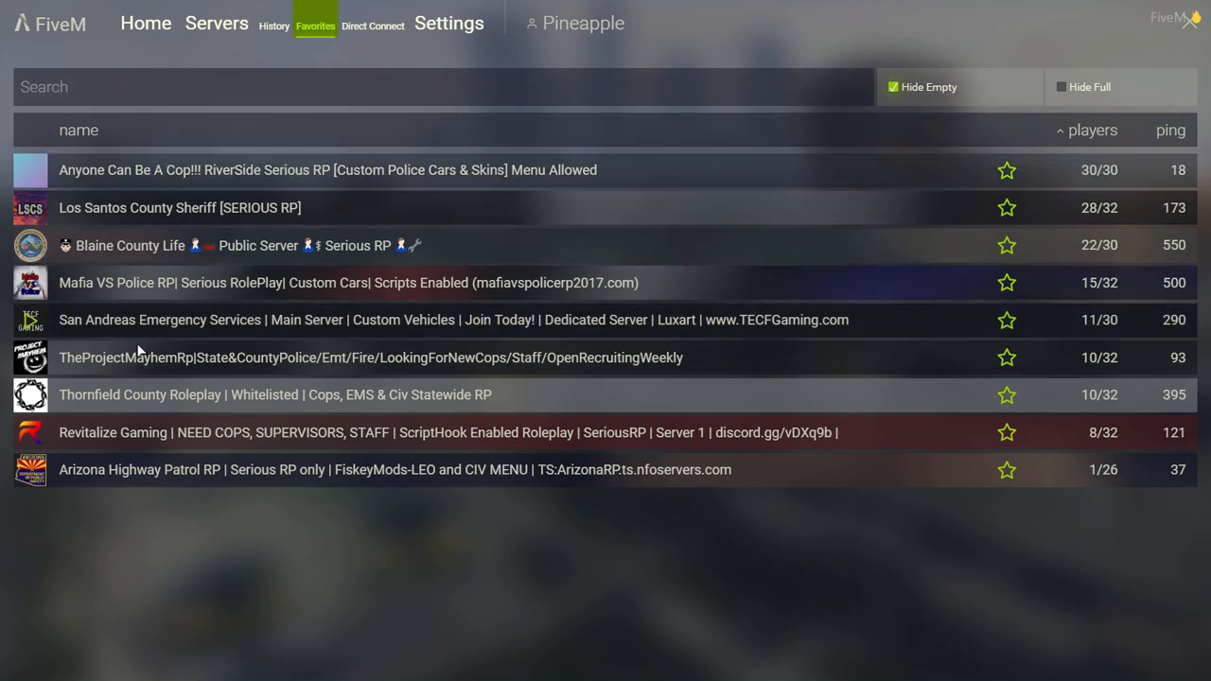
pyautogui.moveTo(28, 326)
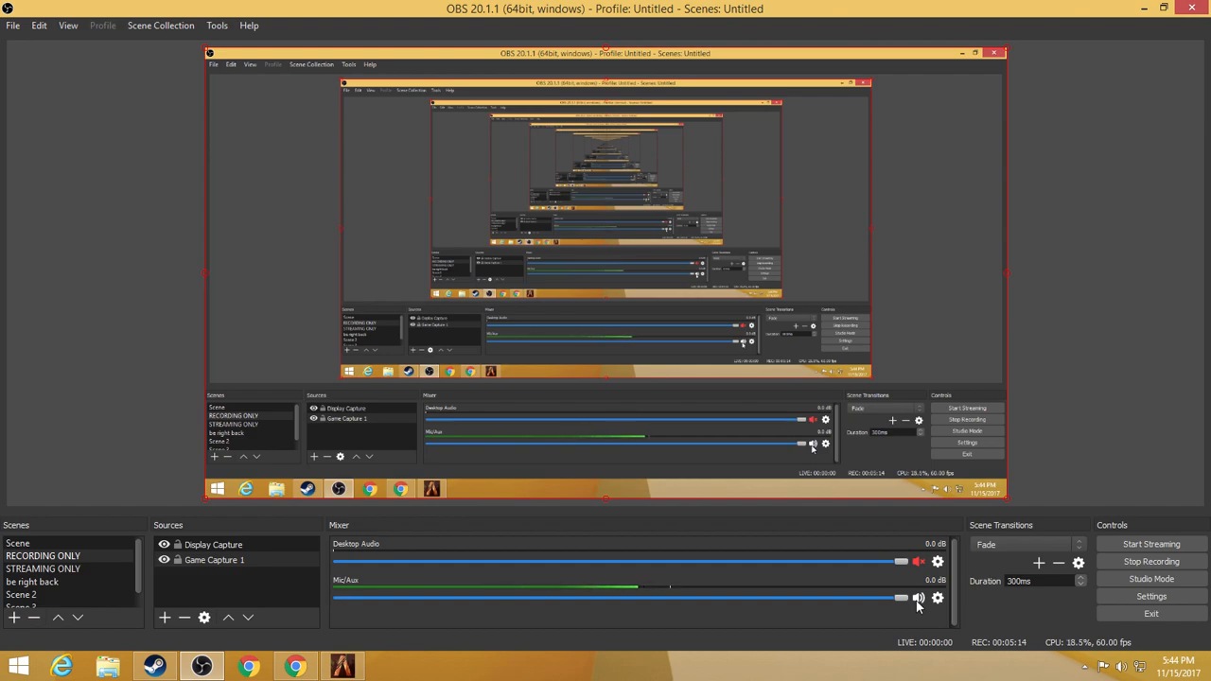
pyautogui.moveTo(342, 666)
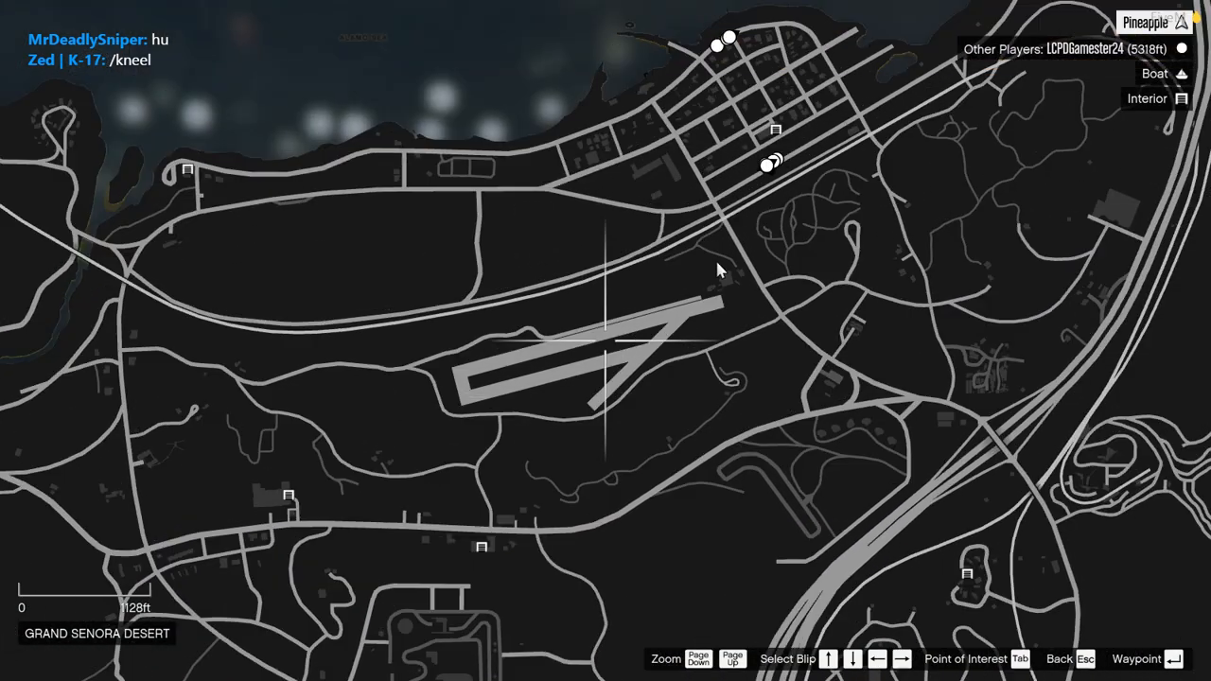
# - Enter the respawn command in chat to respawn in the Grand Senora Desert
pyautogui.click(605, 341)
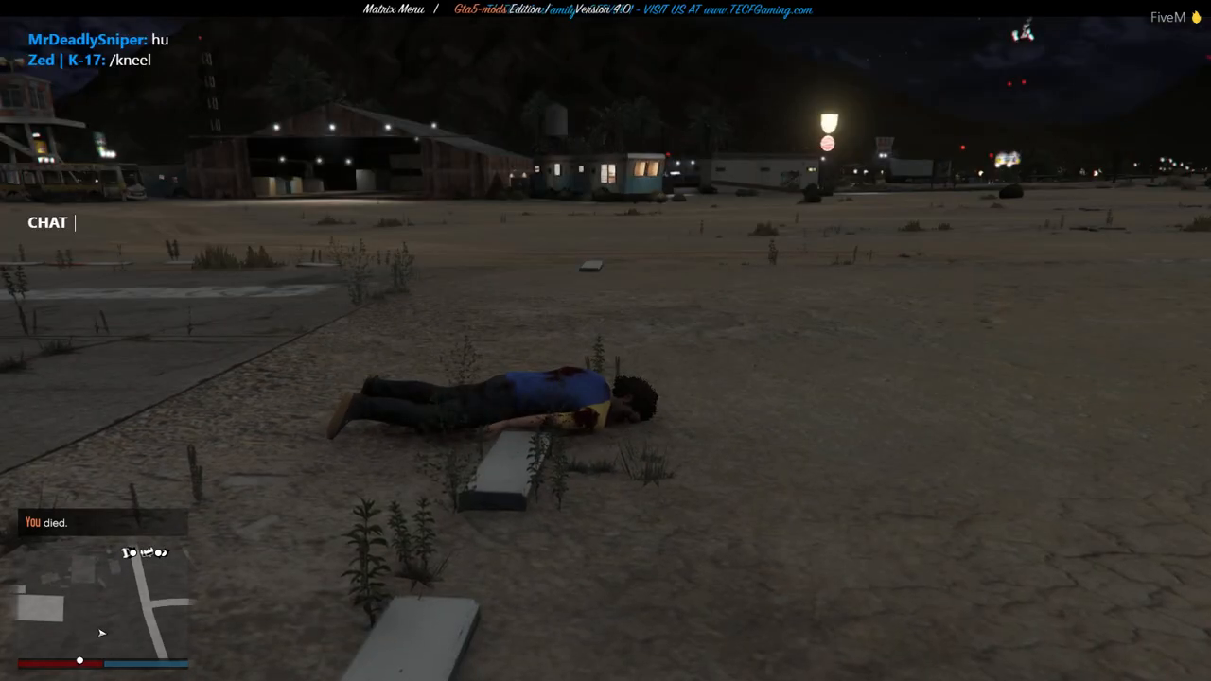
pyautogui.write('/')
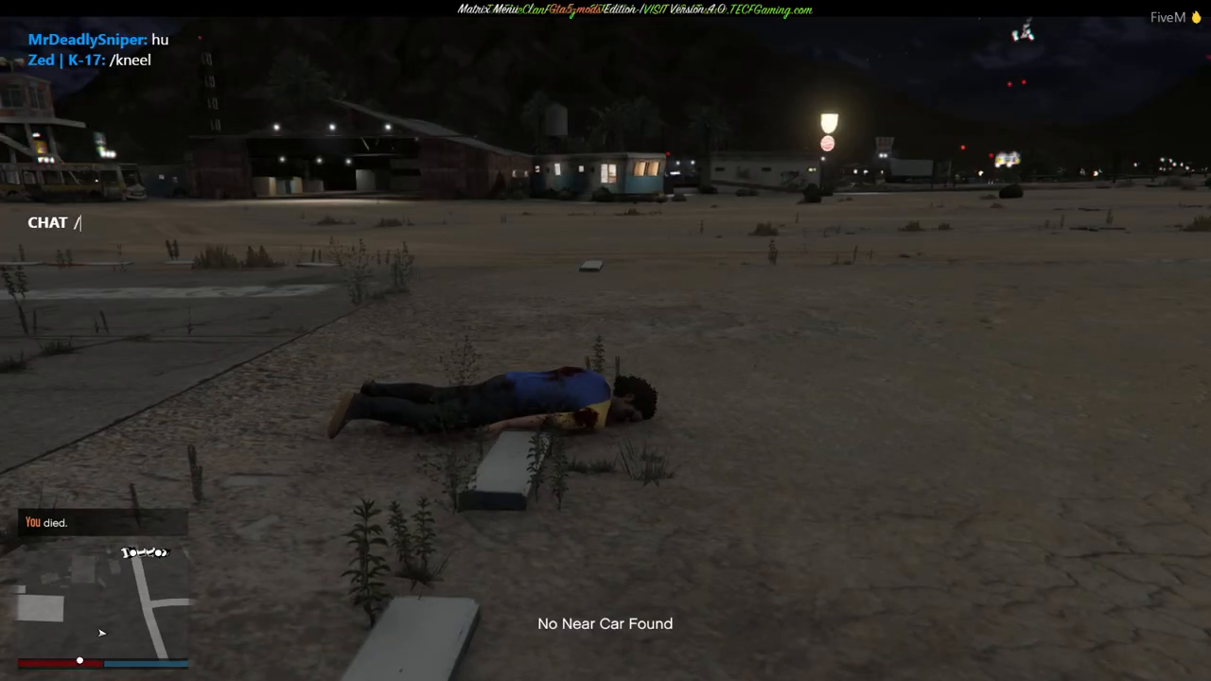
pyautogui.write('respaw')
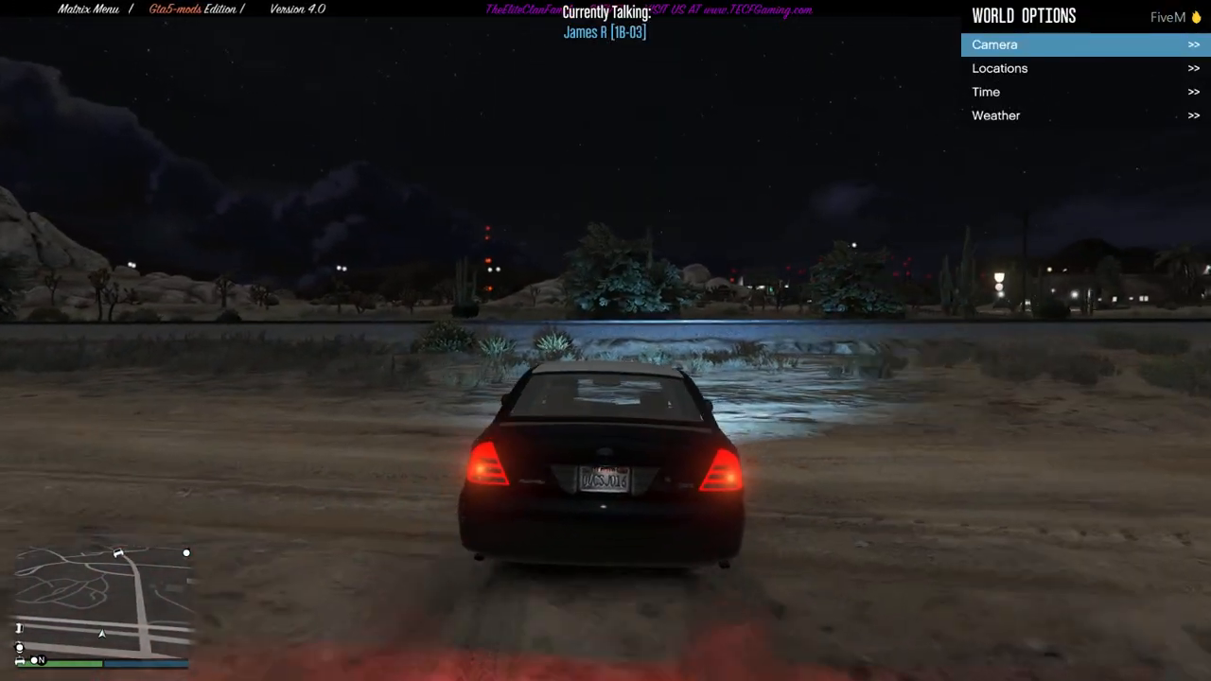
# - Cycle the in-game time through Morning, Mid Day, Evening, Night and back to Mid Day
pyautogui.click(986, 91)
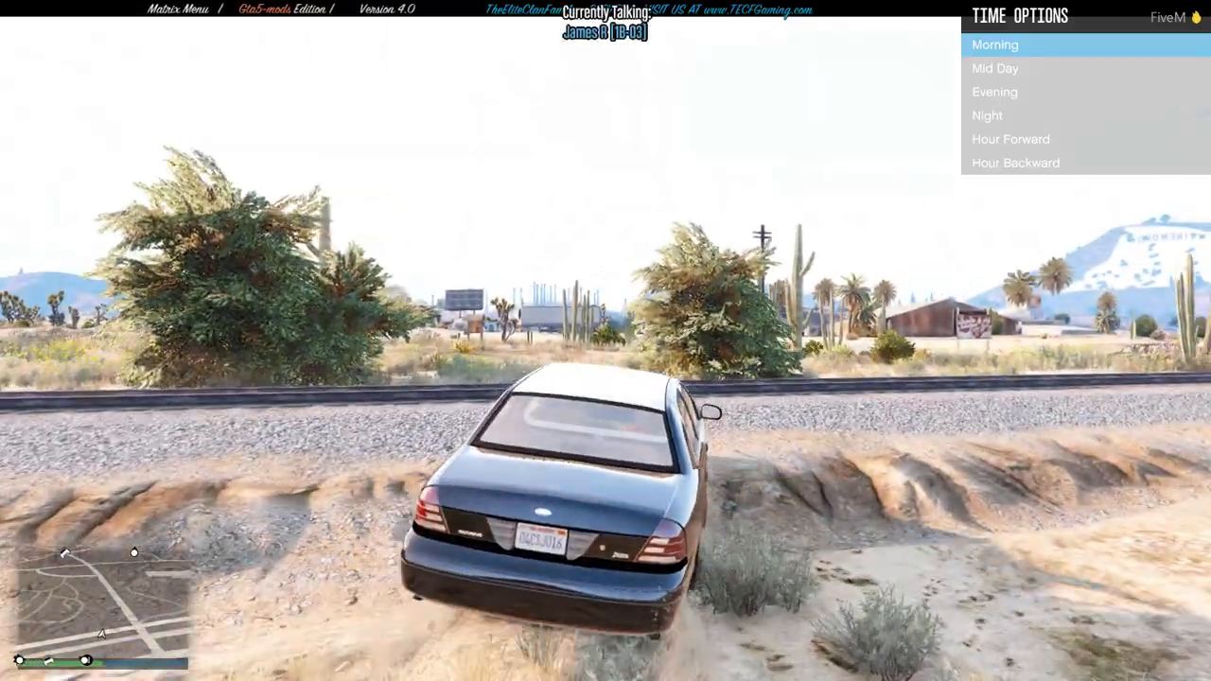
pyautogui.click(995, 45)
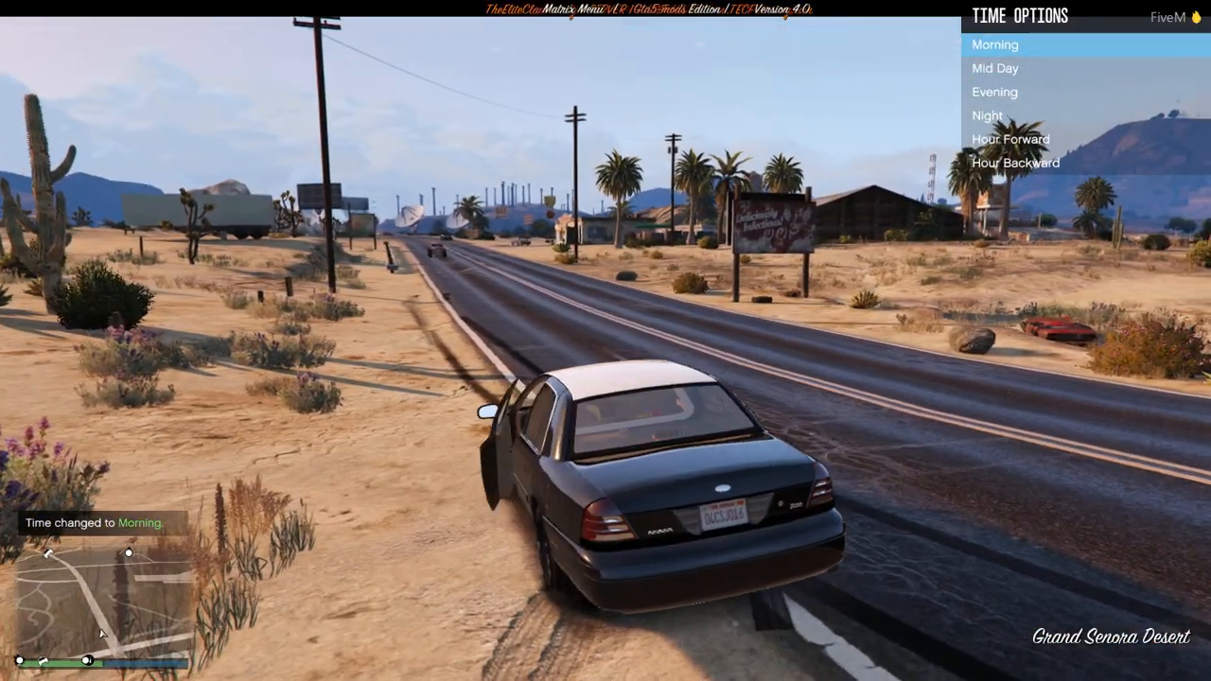
pyautogui.click(995, 68)
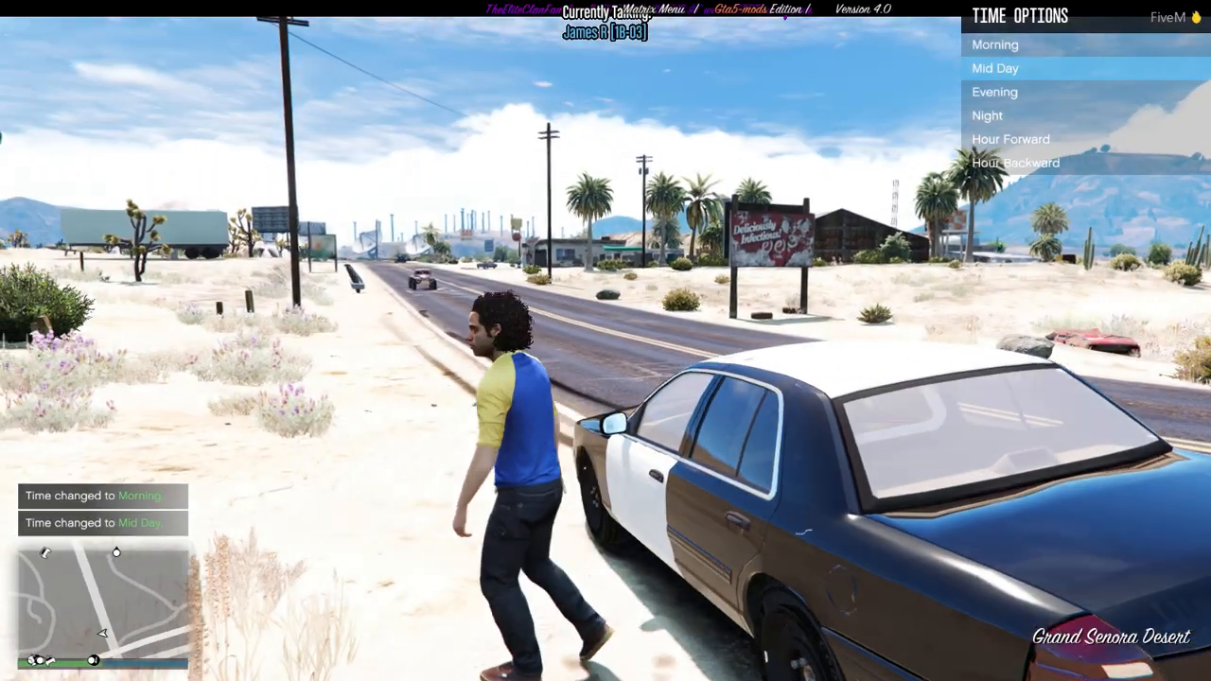
pyautogui.click(995, 91)
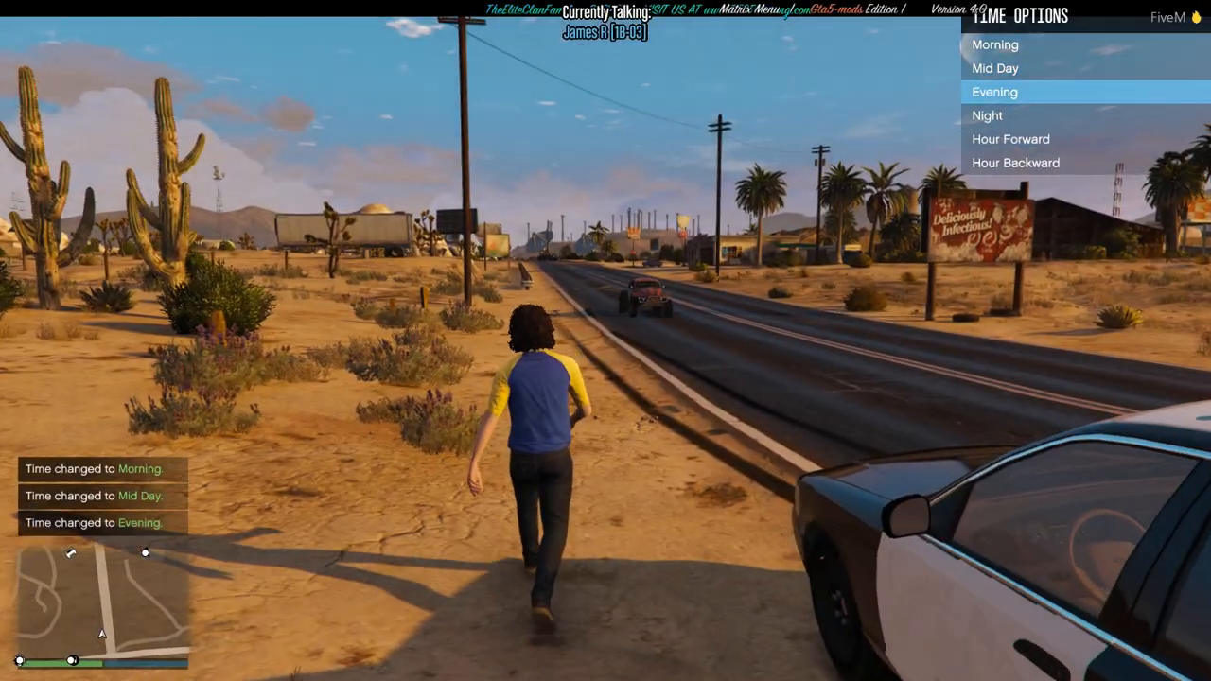
pyautogui.click(987, 115)
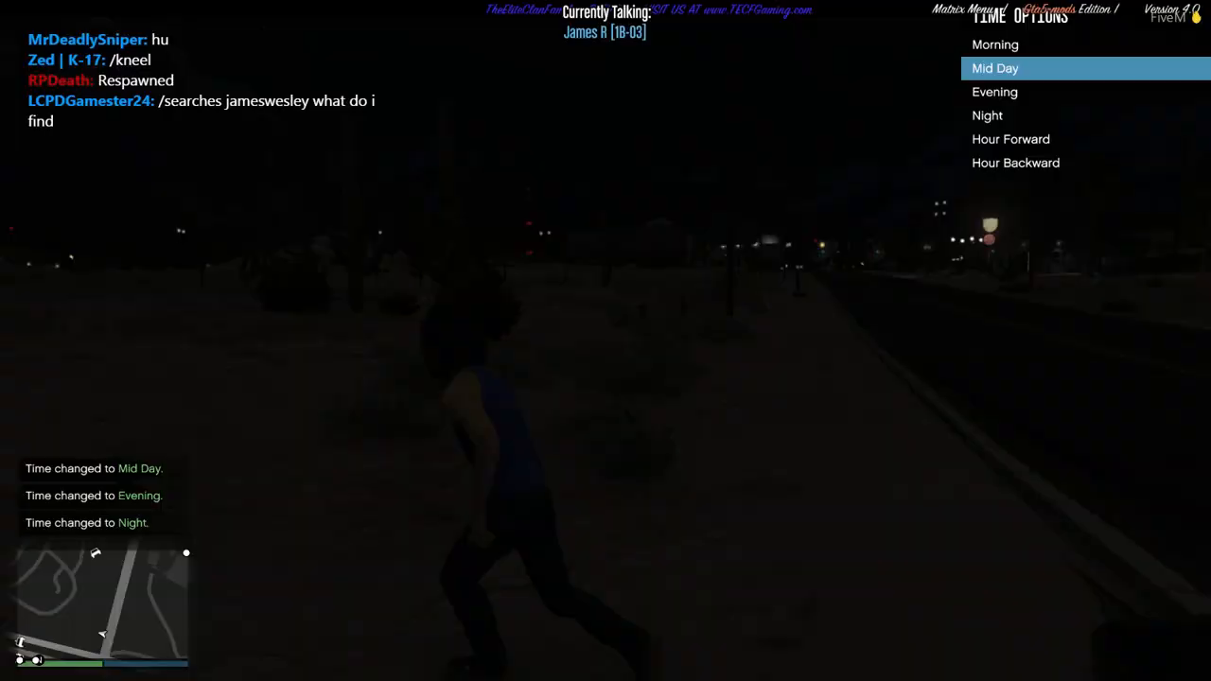
pyautogui.click(995, 68)
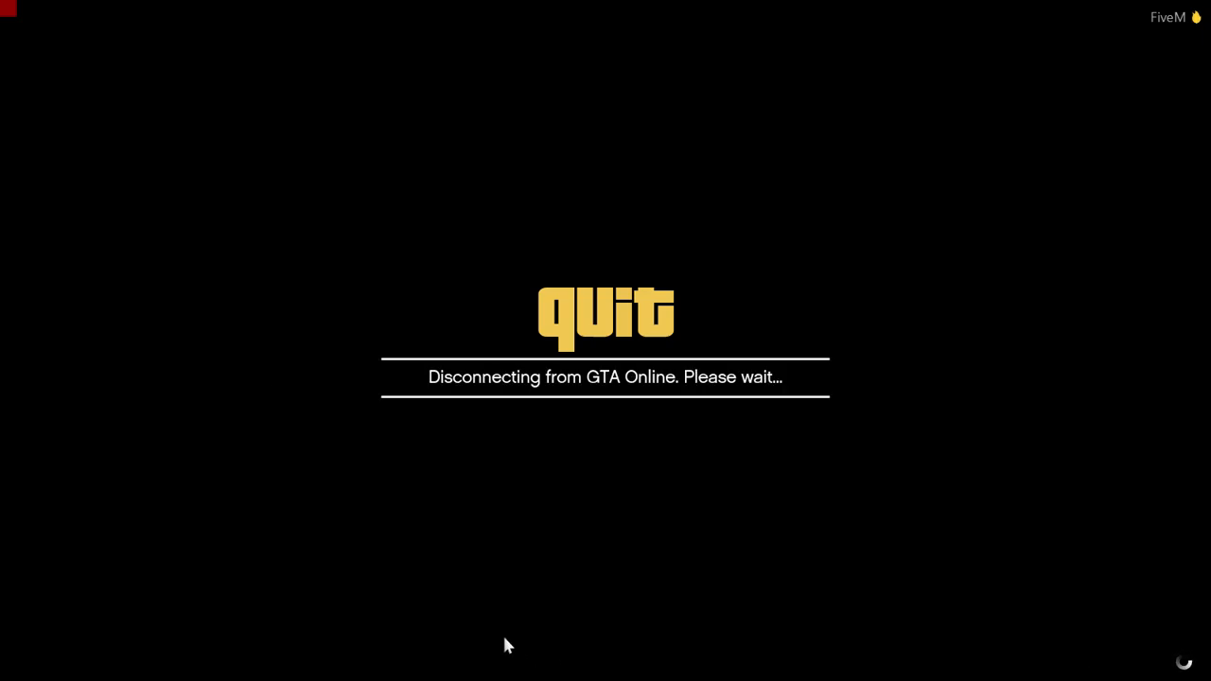
pyautogui.moveTo(546, 420)
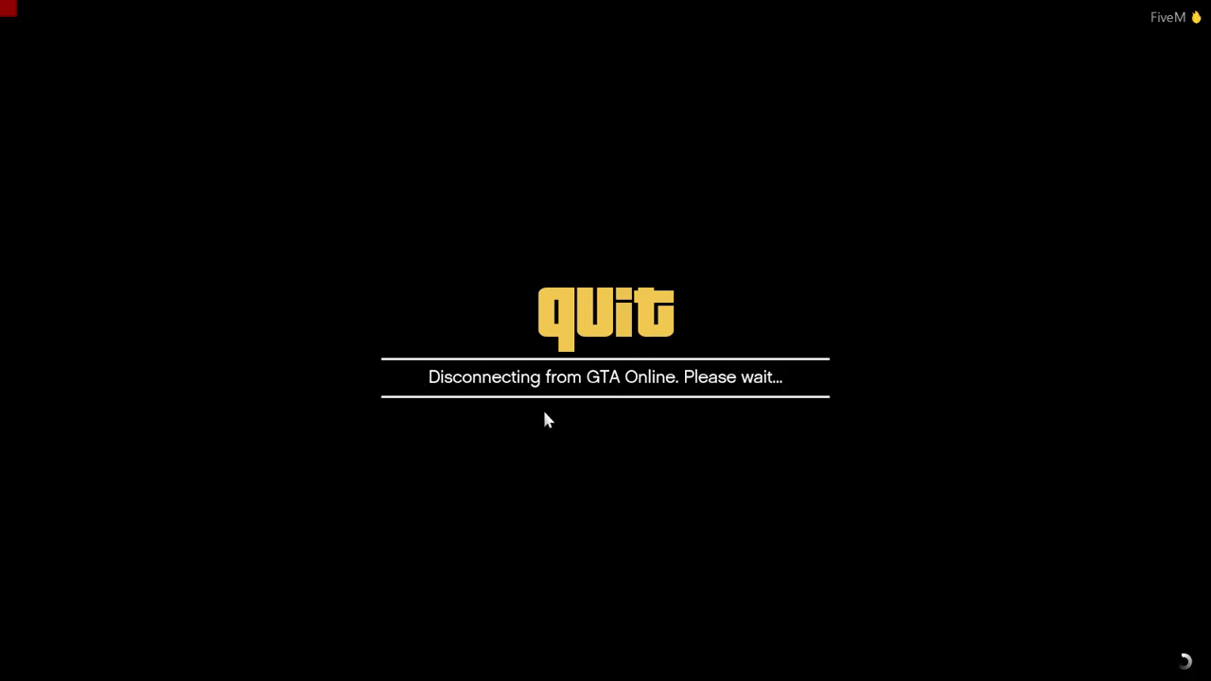